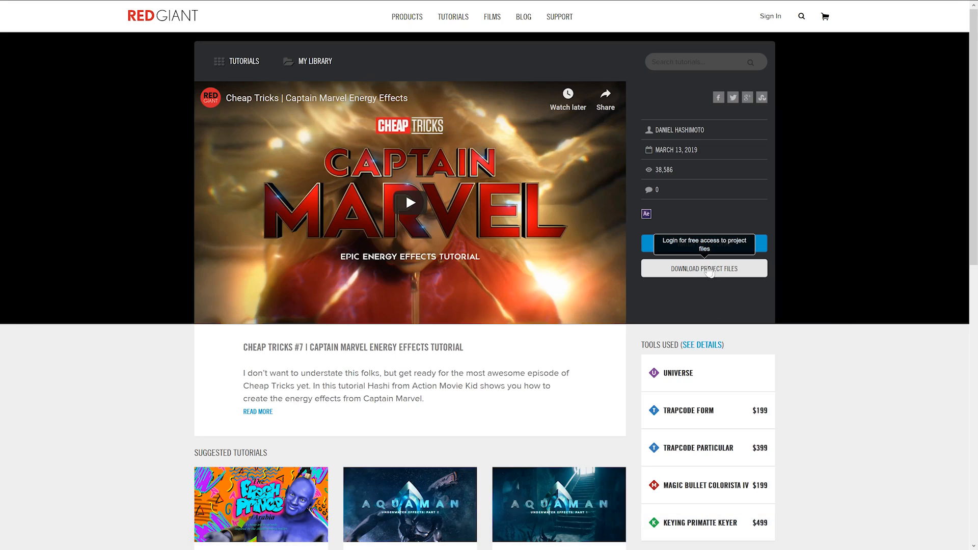
- Download the Captain Marvel tutorial's project files from the Red Giant page
{"action": "left_click", "coordinate": [704, 270]}
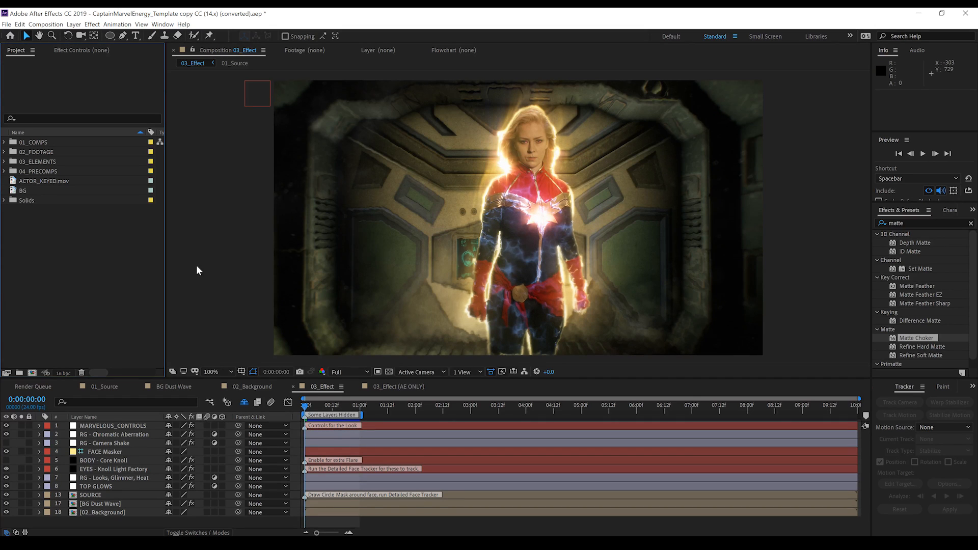
{"action": "mouse_move", "coordinate": [544, 215]}
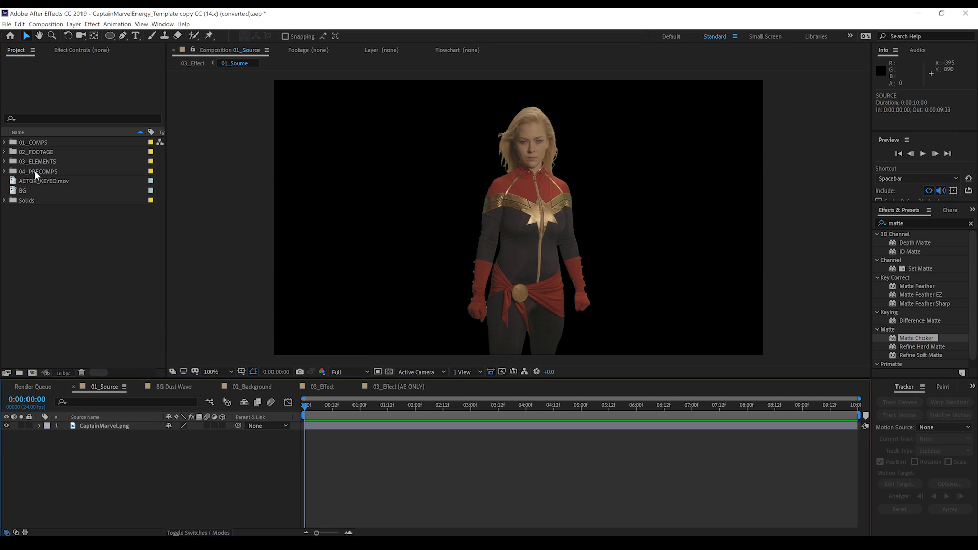
- Place ACTOR_KEYED.mov into the 01_Source timeline above CaptainMarvel.png
{"action": "left_click", "coordinate": [40, 181]}
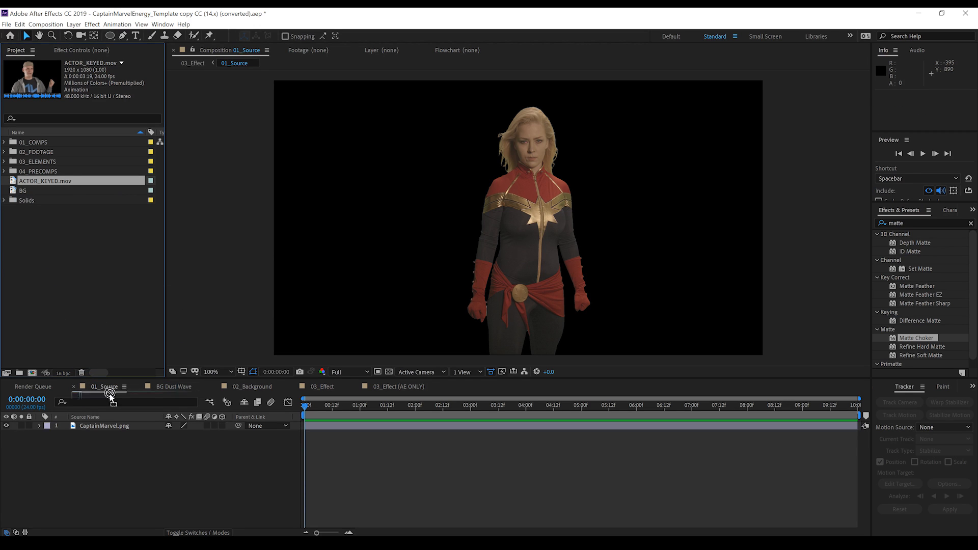
{"action": "left_click_drag", "start_coordinate": [45, 180], "coordinate": [112, 426]}
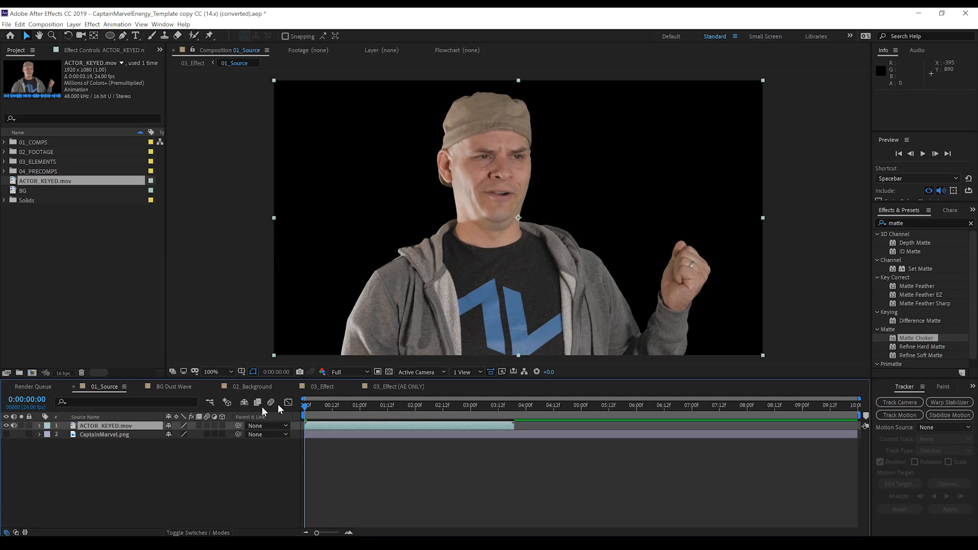
{"action": "mouse_move", "coordinate": [606, 226]}
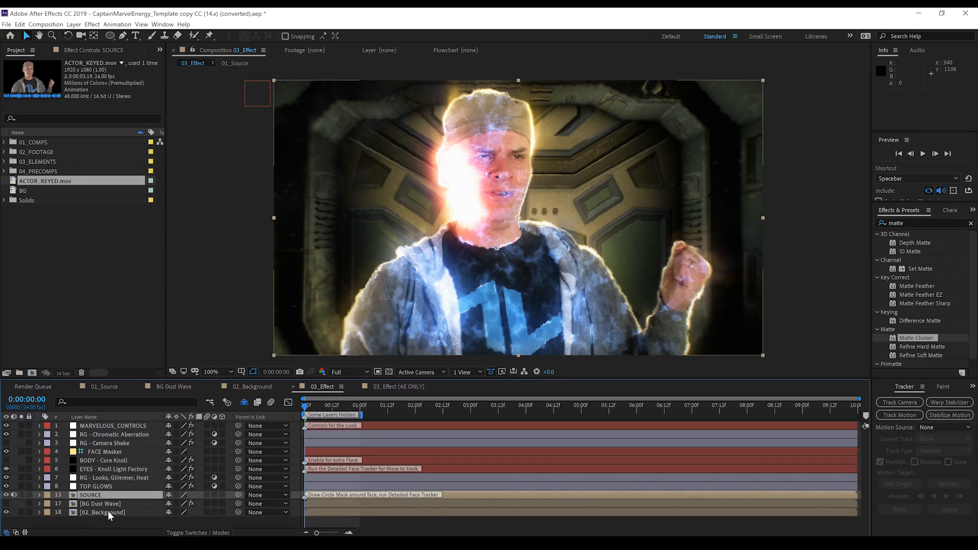
- Enter the [02_Background] precomp from the 03_Effect timeline
{"action": "left_click", "coordinate": [102, 526]}
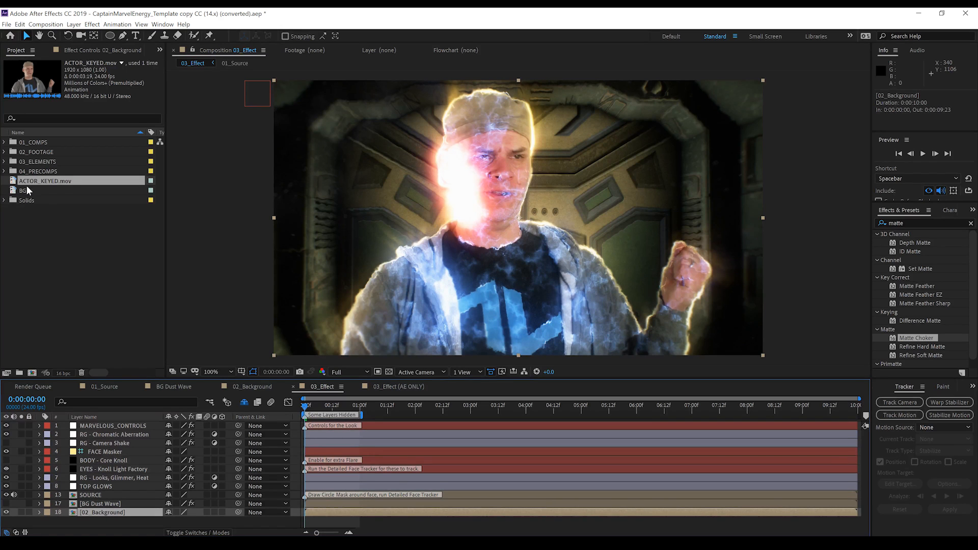
{"action": "double_click", "coordinate": [23, 189]}
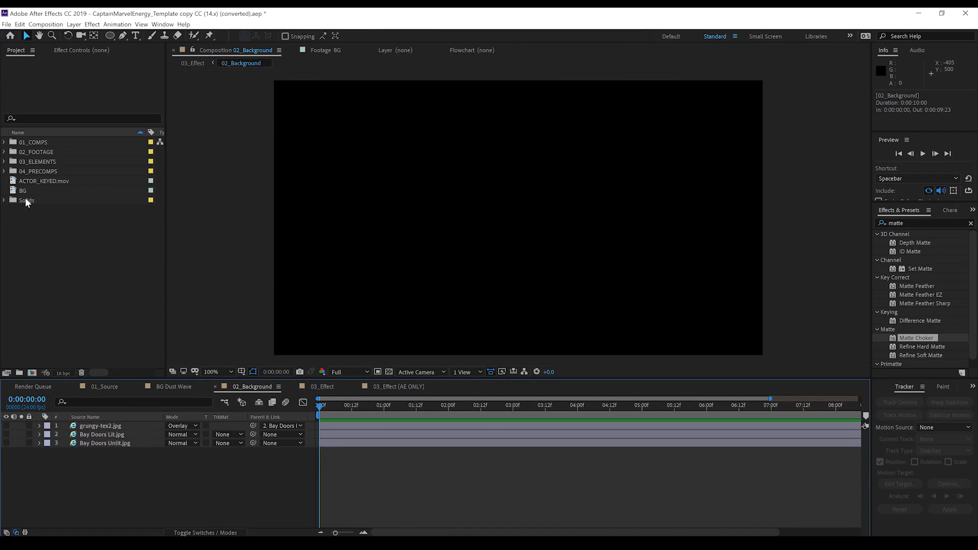
- Blur the BG room footage with Camera Lens Blur and return to 03_Effect
{"action": "left_click", "coordinate": [23, 191]}
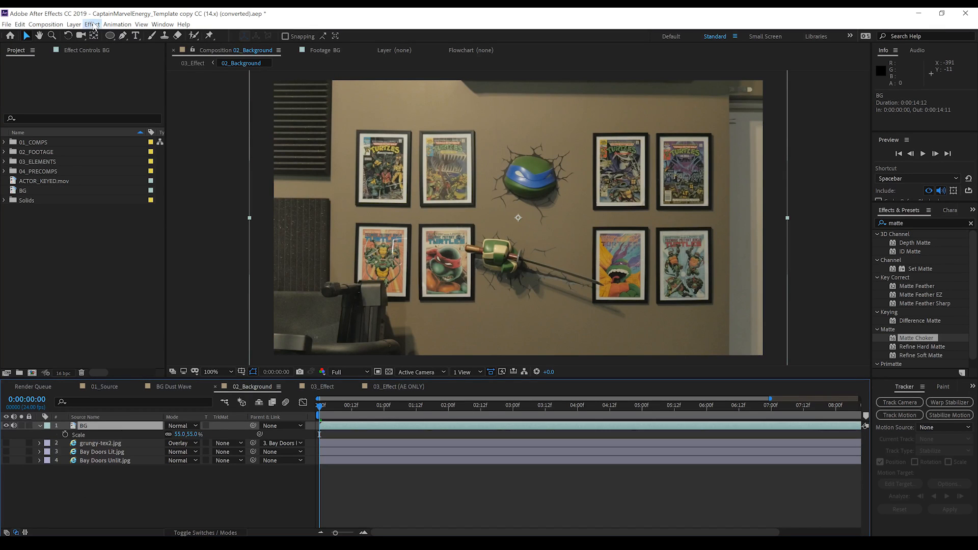
{"action": "left_click", "coordinate": [93, 25]}
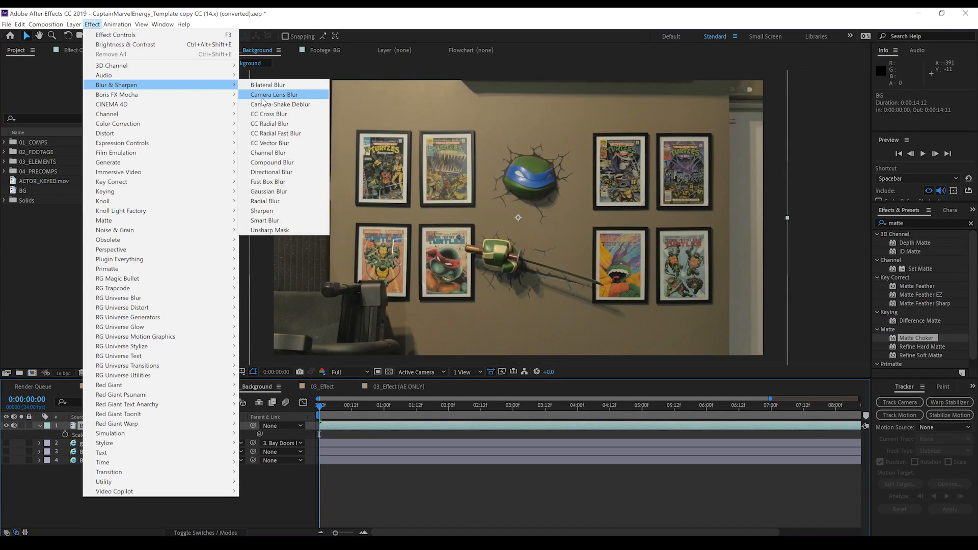
{"action": "left_click", "coordinate": [275, 94]}
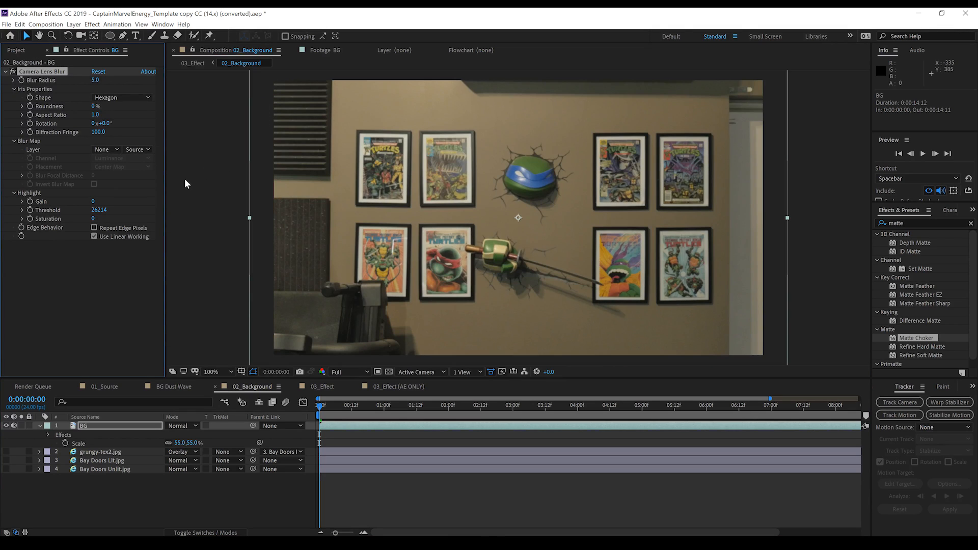
{"action": "double_click", "coordinate": [96, 79]}
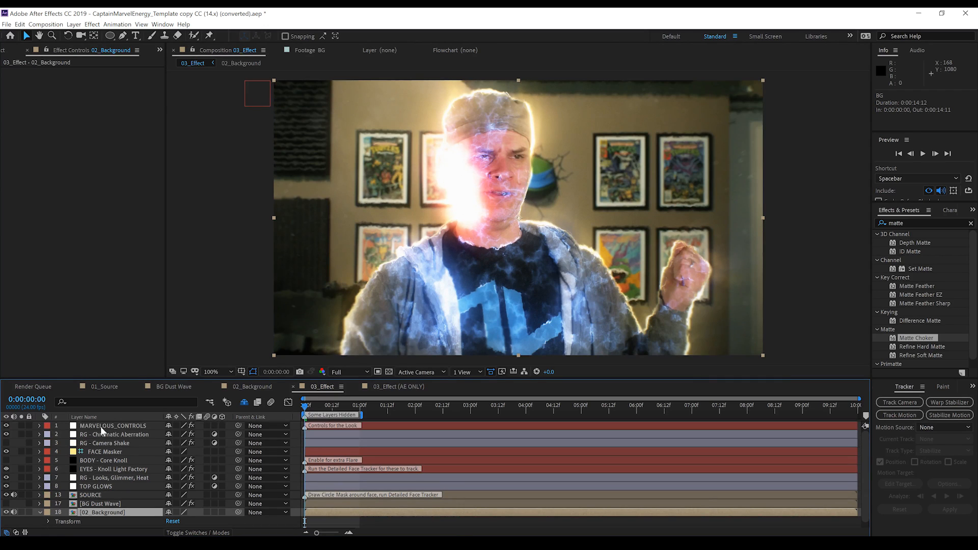
- Reveal MARVELOUS_CONTROLS' options, advanced energy and top glow settings
{"action": "left_click", "coordinate": [107, 426]}
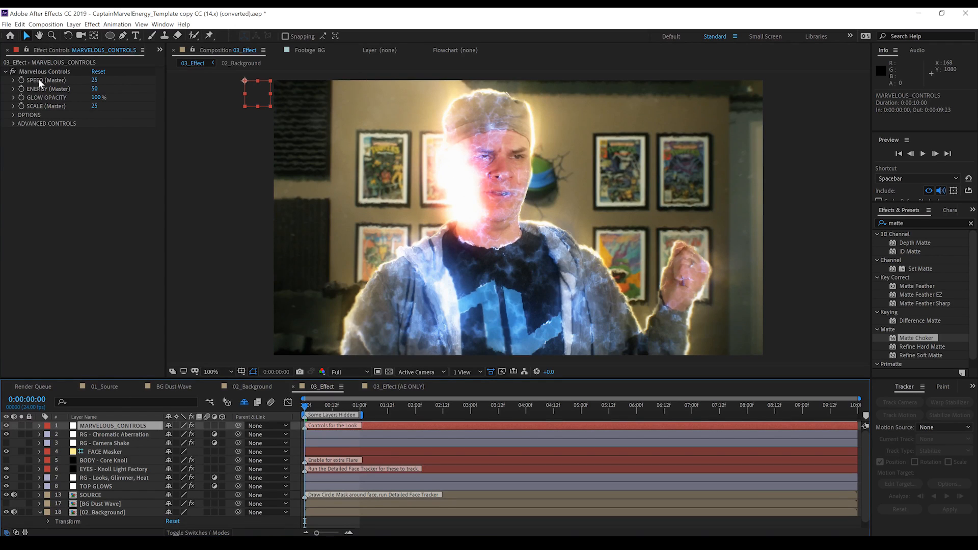
{"action": "mouse_move", "coordinate": [388, 92]}
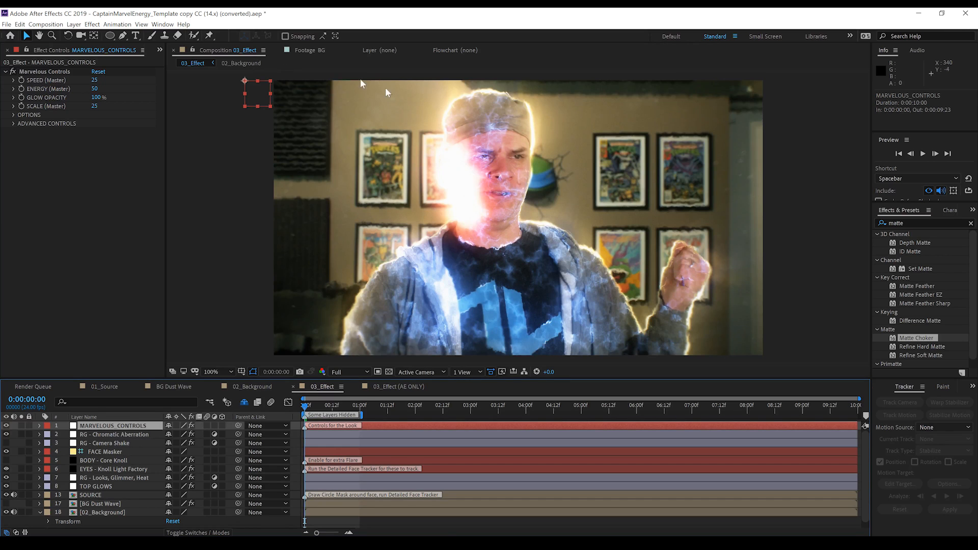
{"action": "mouse_move", "coordinate": [41, 92]}
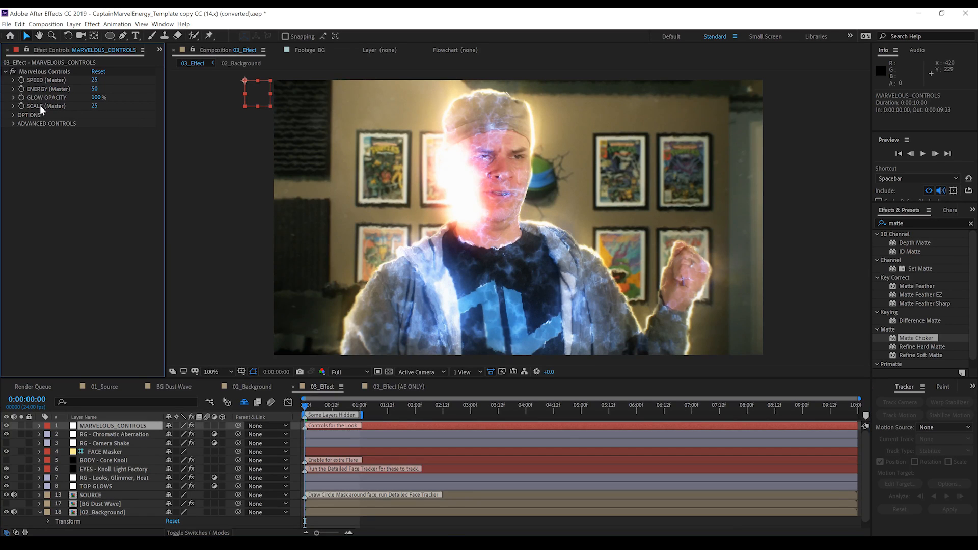
{"action": "left_click", "coordinate": [12, 114]}
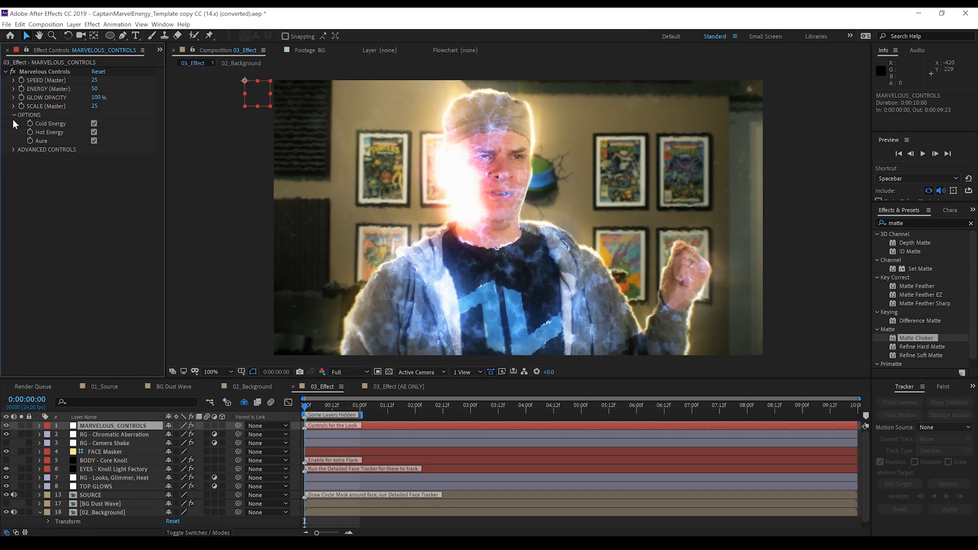
{"action": "left_click", "coordinate": [12, 149]}
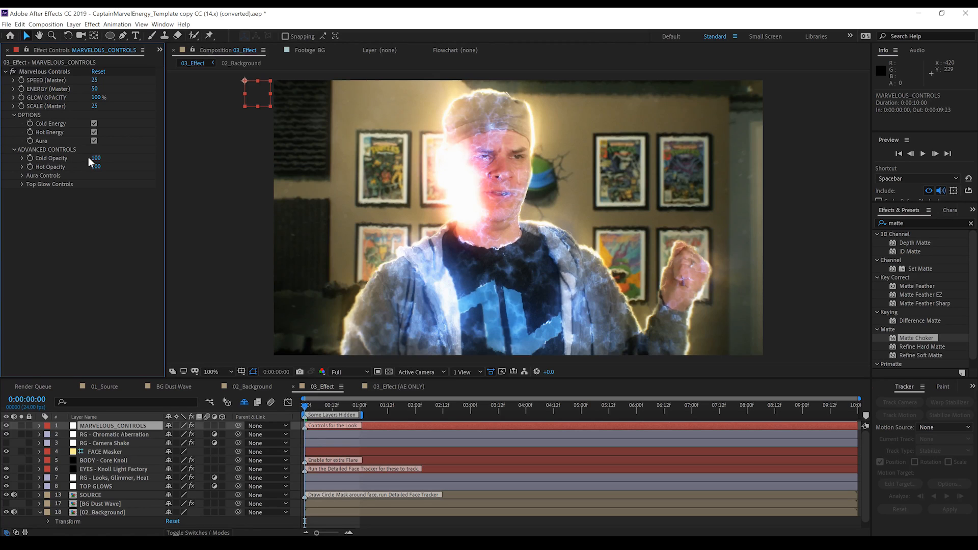
{"action": "mouse_move", "coordinate": [85, 176]}
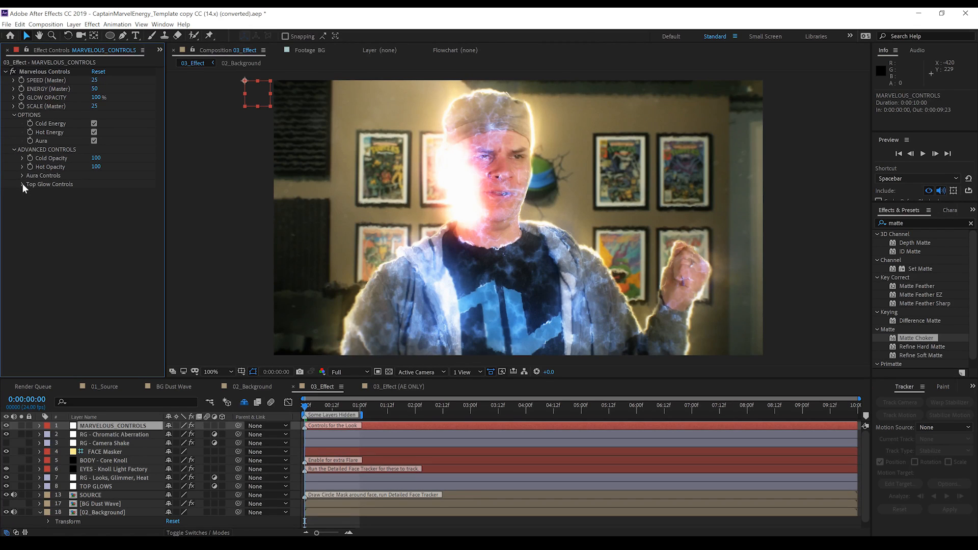
{"action": "left_click", "coordinate": [22, 184]}
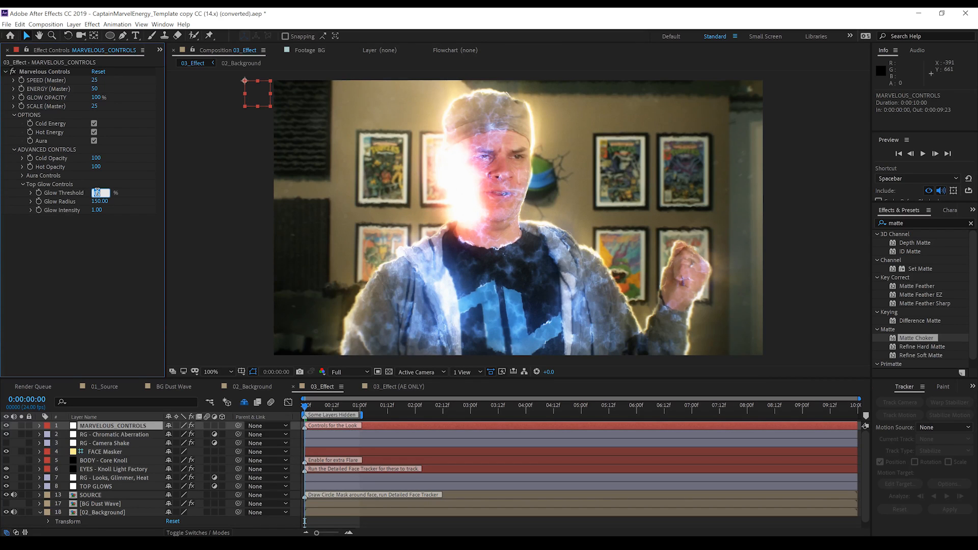
- Set top glow threshold 91%, cold energy opacity 75 and master energy scale 50
{"action": "left_click_drag", "start_coordinate": [100, 193], "coordinate": [94, 192]}
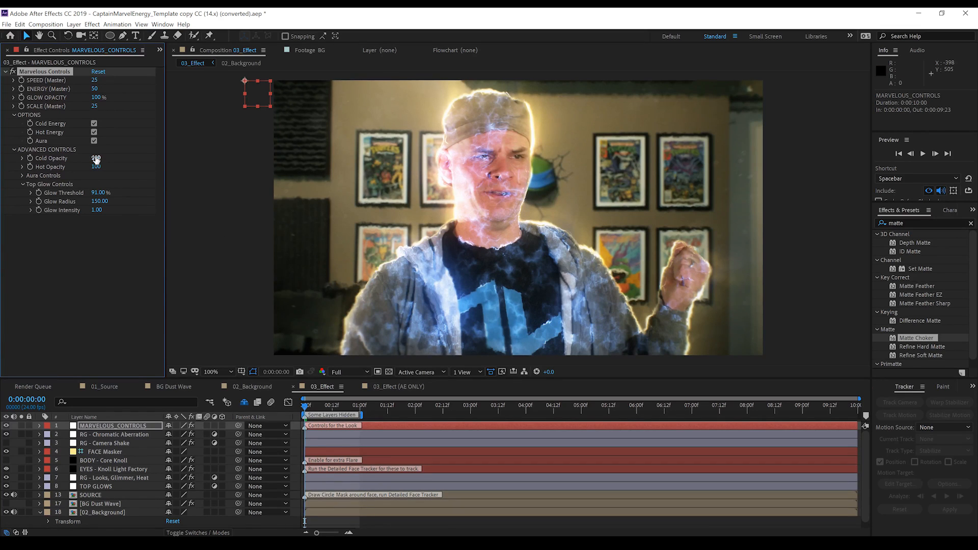
{"action": "double_click", "coordinate": [95, 158]}
{"action": "type", "text": "75"}
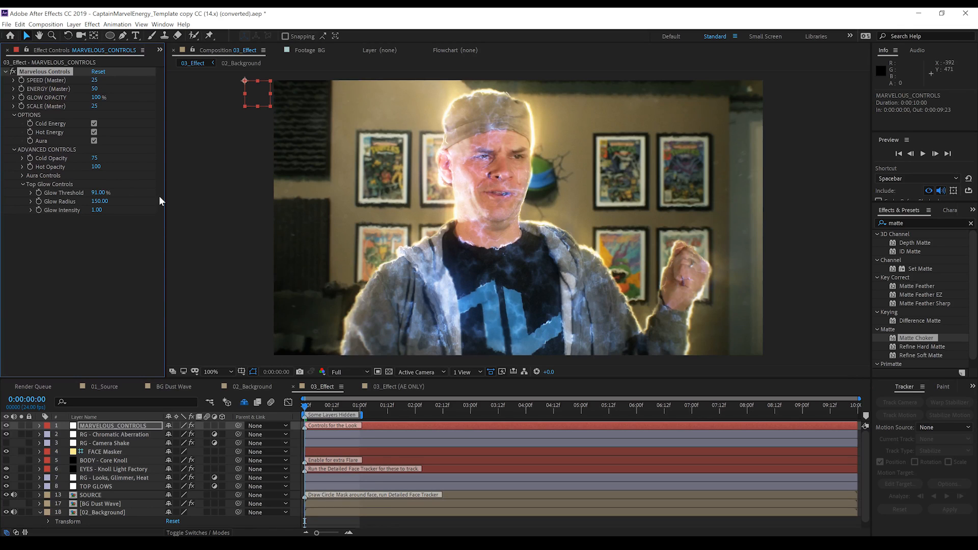
{"action": "double_click", "coordinate": [94, 106]}
{"action": "type", "text": "50"}
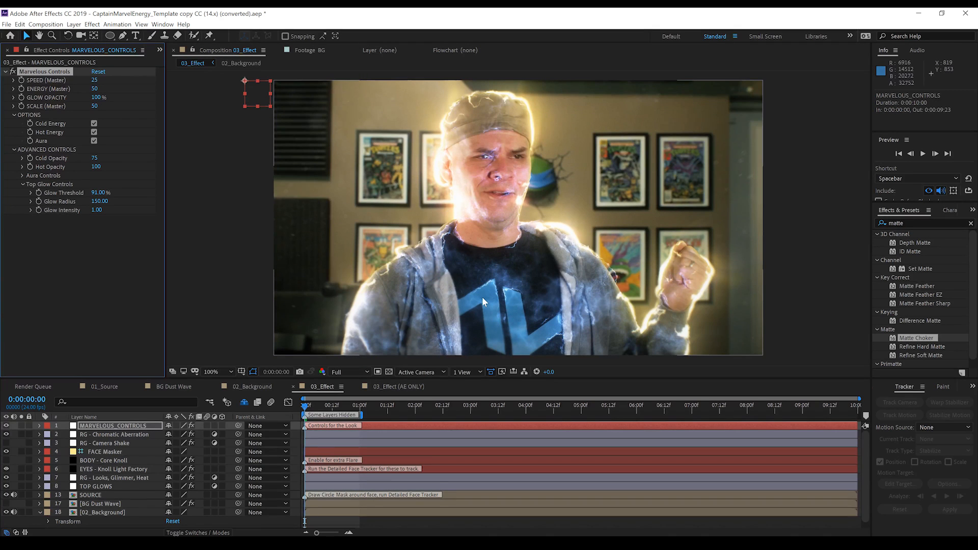
{"action": "mouse_move", "coordinate": [550, 305]}
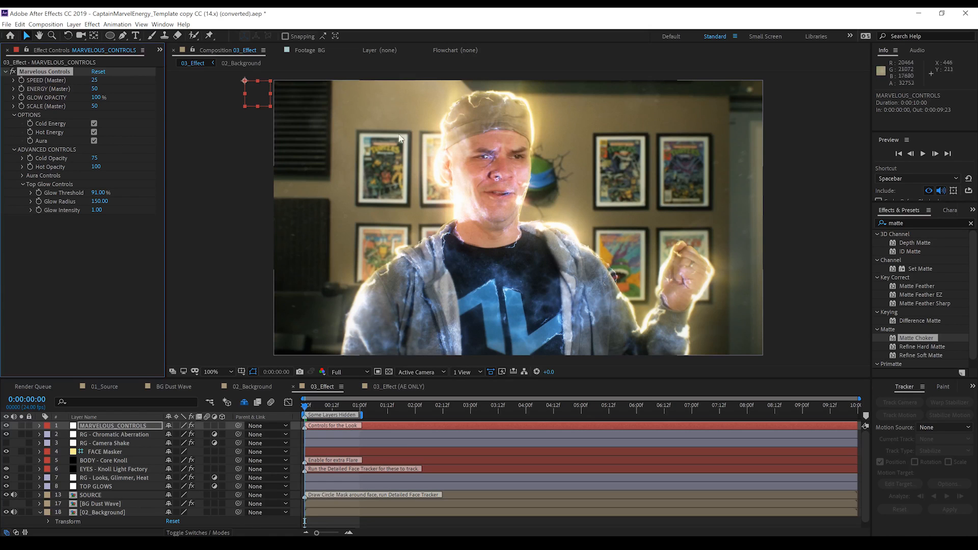
{"action": "mouse_move", "coordinate": [553, 174]}
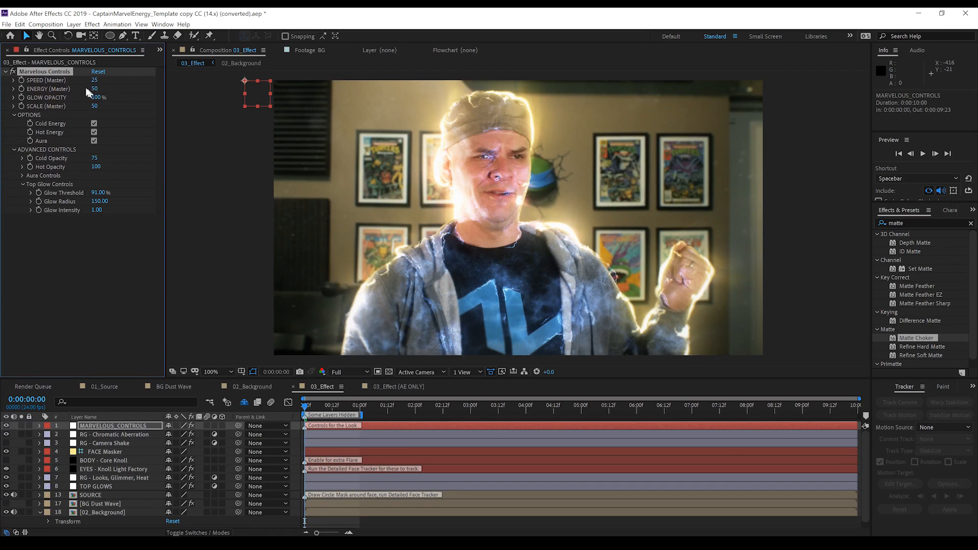
{"action": "mouse_move", "coordinate": [71, 84]}
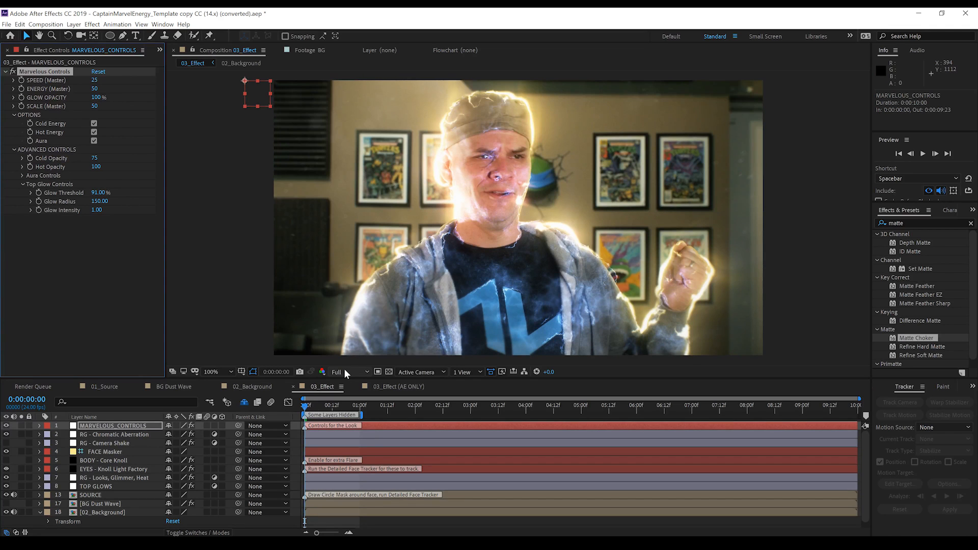
- Preview the aura at Half resolution and stop playback
{"action": "left_click", "coordinate": [346, 372]}
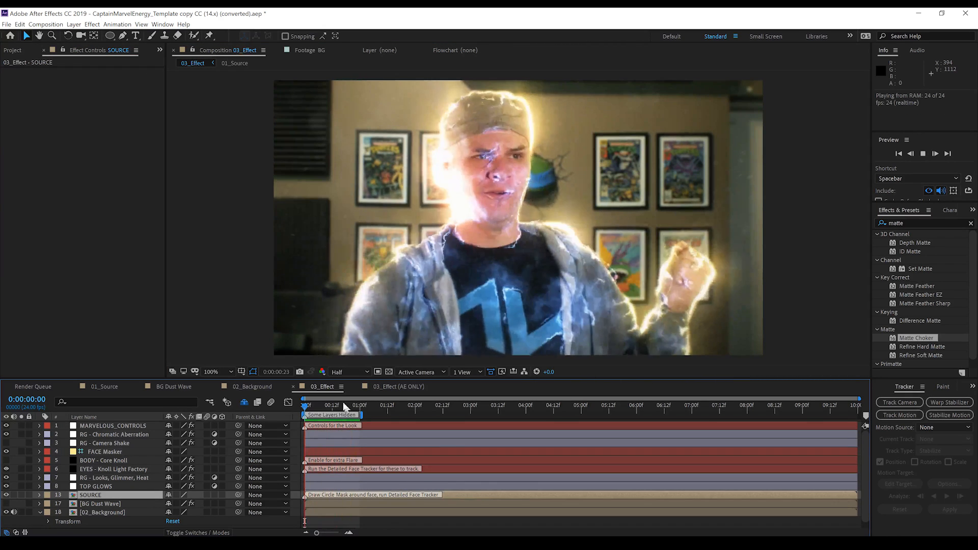
{"action": "left_click", "coordinate": [100, 451]}
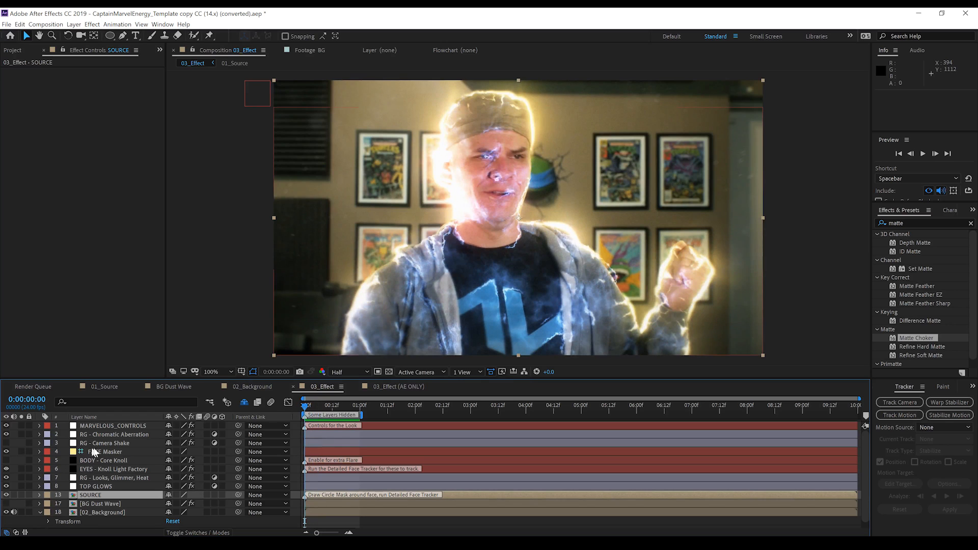
- Move and enlarge the FACE Masker ellipse over the actor's face, then return to frame one
{"action": "left_click", "coordinate": [102, 451]}
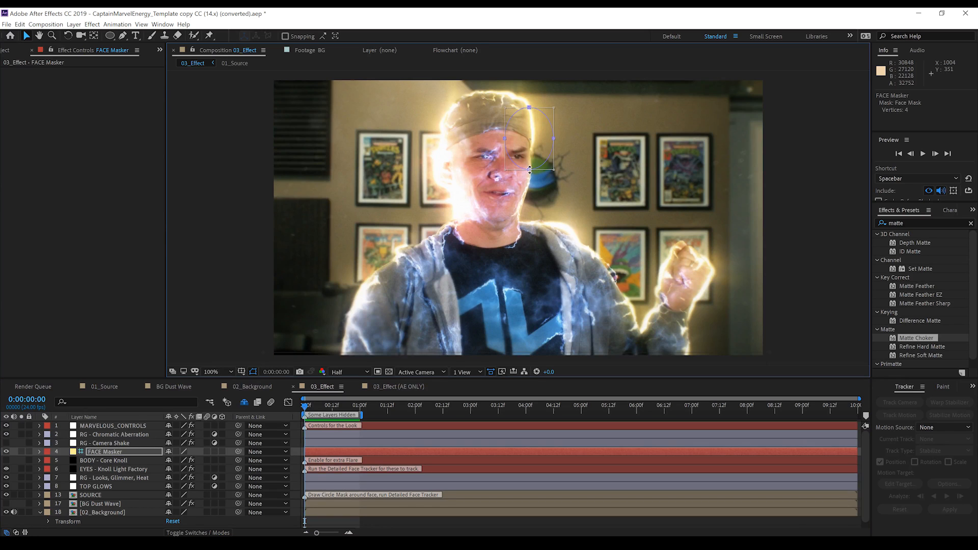
{"action": "left_click_drag", "start_coordinate": [529, 143], "coordinate": [499, 168]}
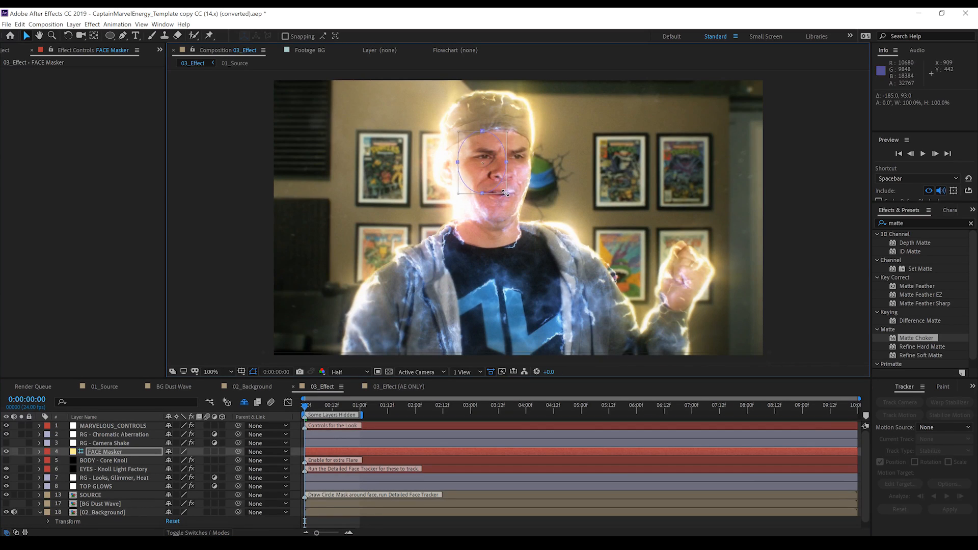
{"action": "left_click_drag", "start_coordinate": [504, 192], "coordinate": [538, 231]}
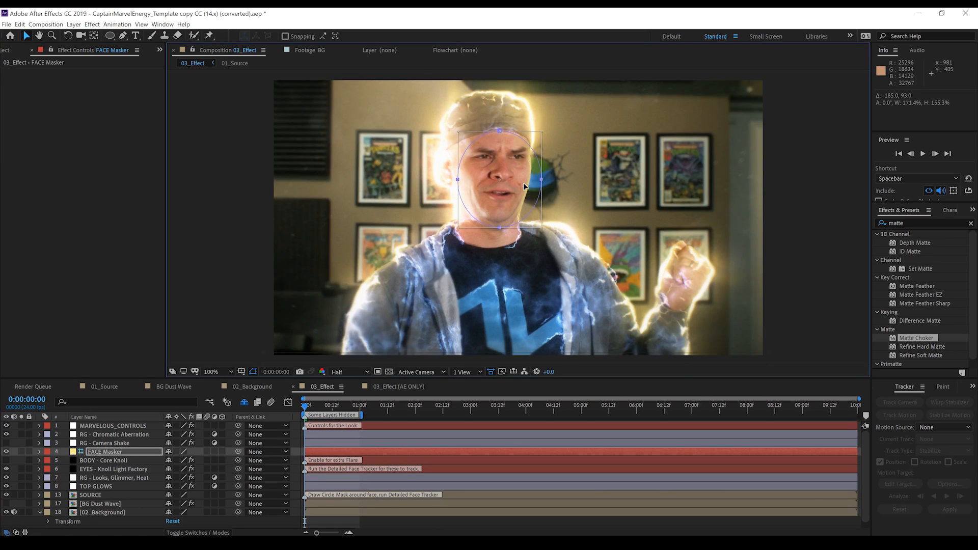
{"action": "mouse_move", "coordinate": [506, 168]}
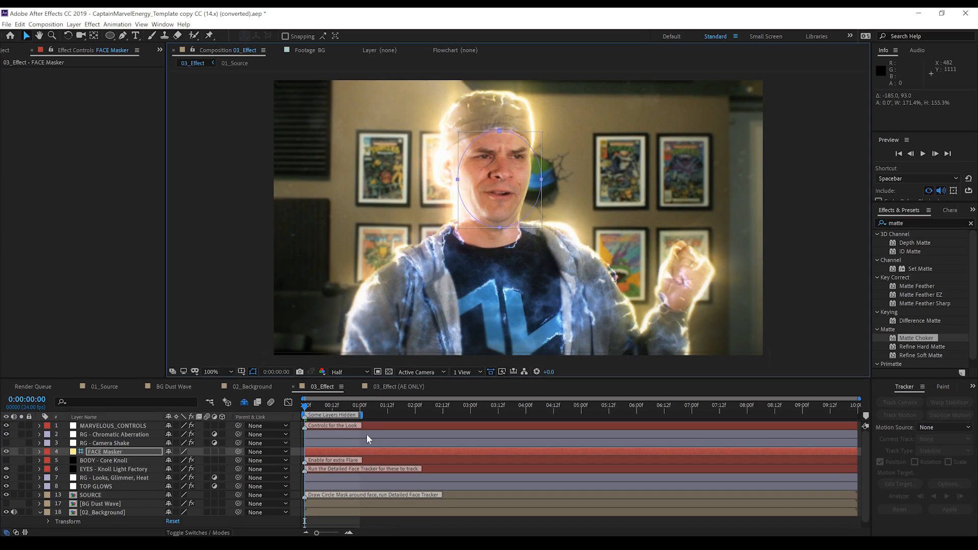
{"action": "mouse_move", "coordinate": [377, 427]}
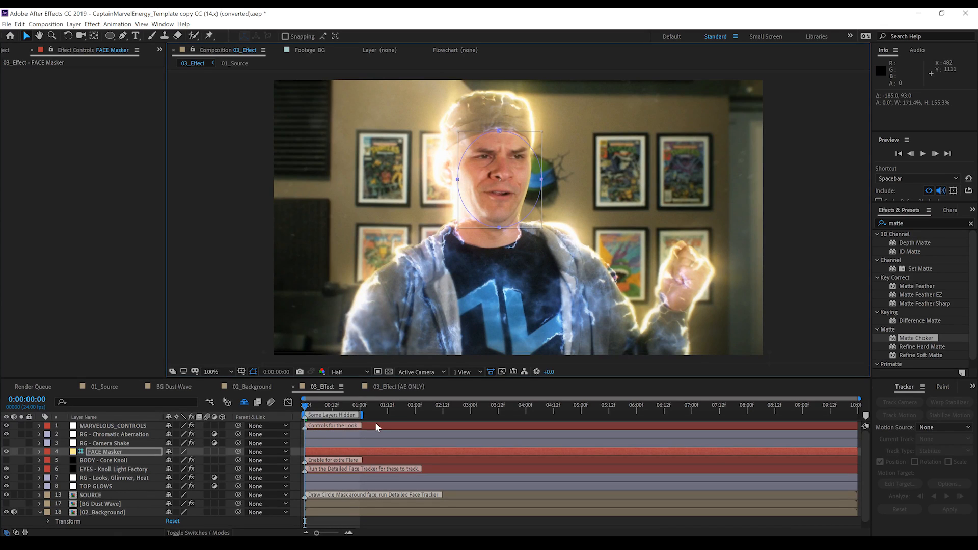
{"action": "mouse_move", "coordinate": [387, 452]}
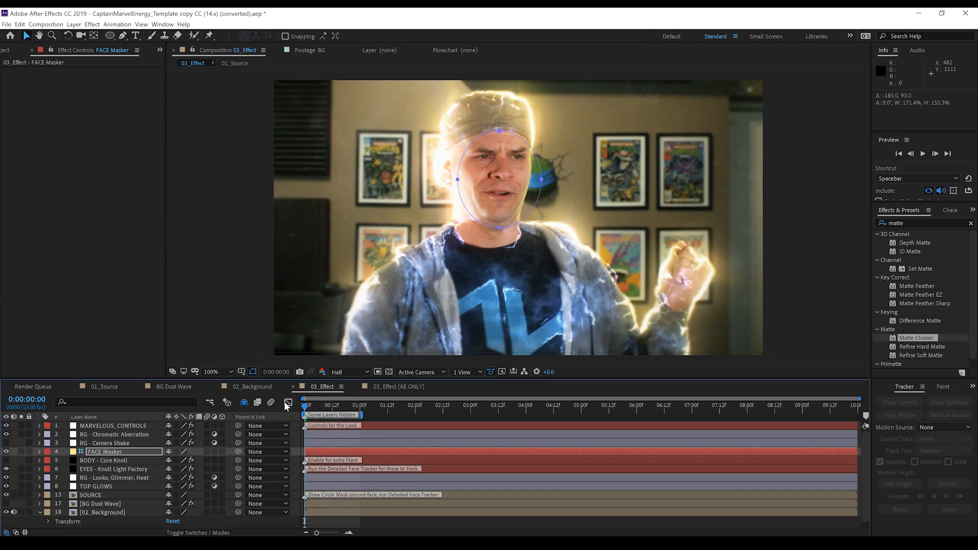
{"action": "key", "text": "Space"}
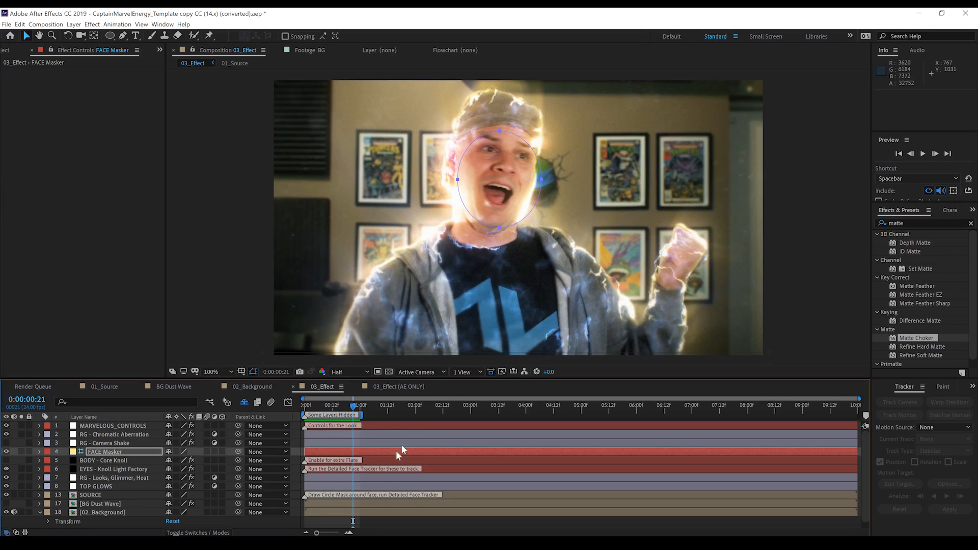
{"action": "left_click", "coordinate": [302, 405]}
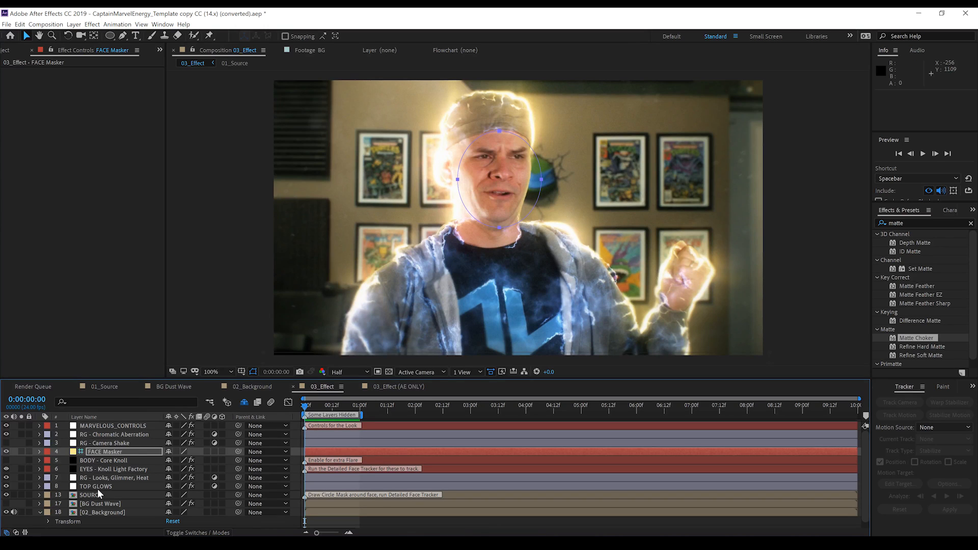
{"action": "mouse_move", "coordinate": [93, 496]}
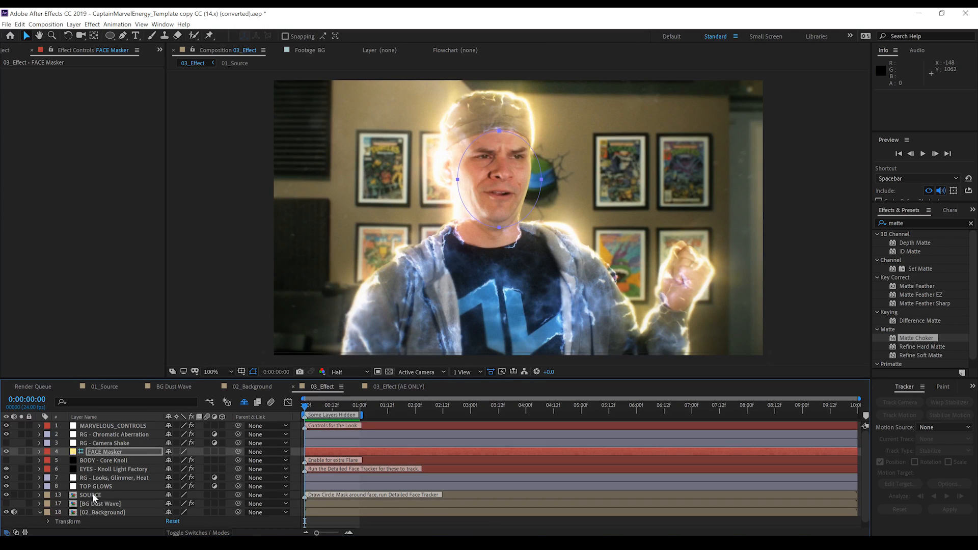
- Select the SOURCE footage layer for the face-tracking mask
{"action": "left_click", "coordinate": [91, 495]}
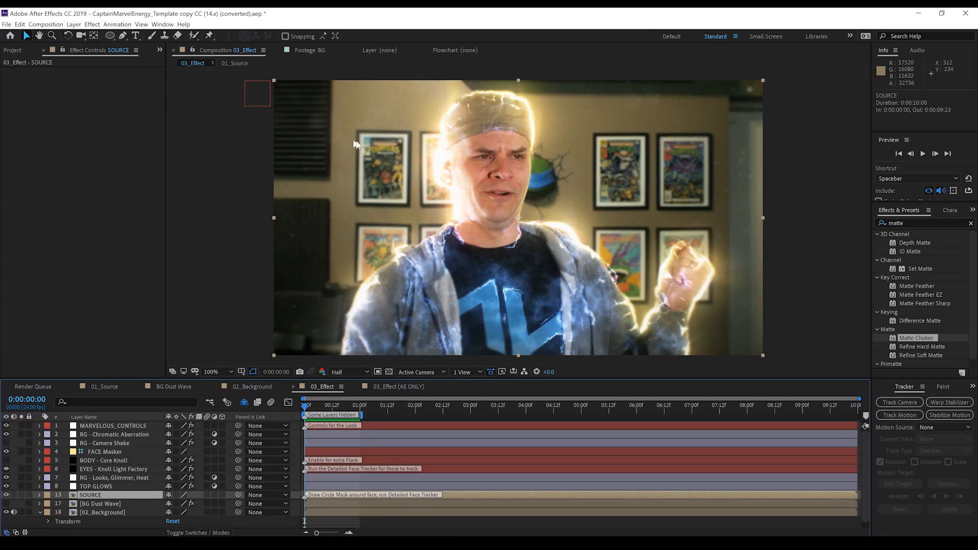
{"action": "mouse_move", "coordinate": [473, 170]}
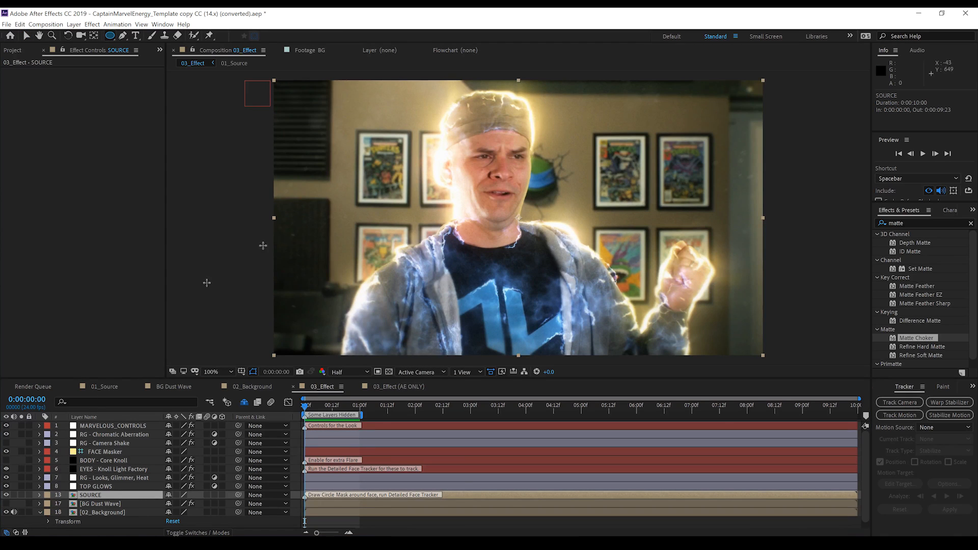
{"action": "mouse_move", "coordinate": [547, 119]}
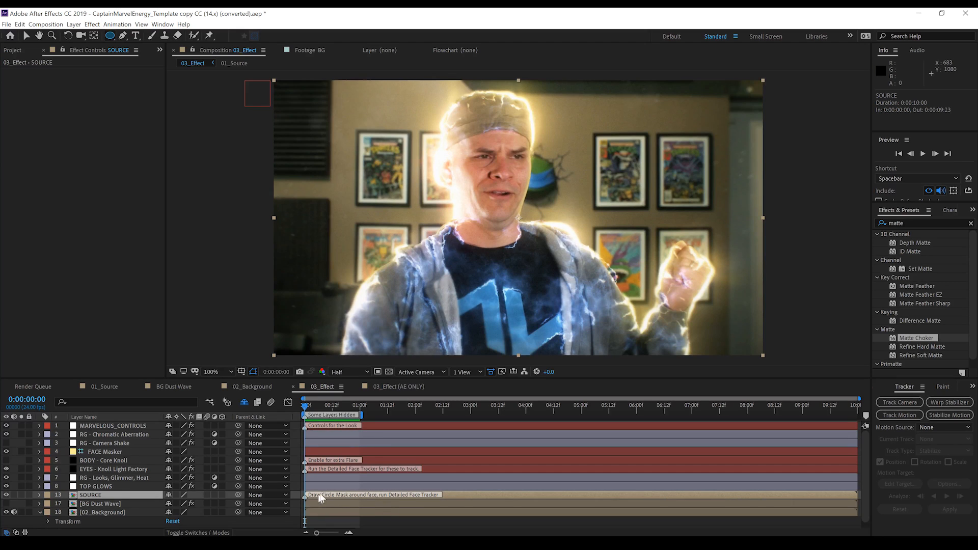
{"action": "mouse_move", "coordinate": [433, 512]}
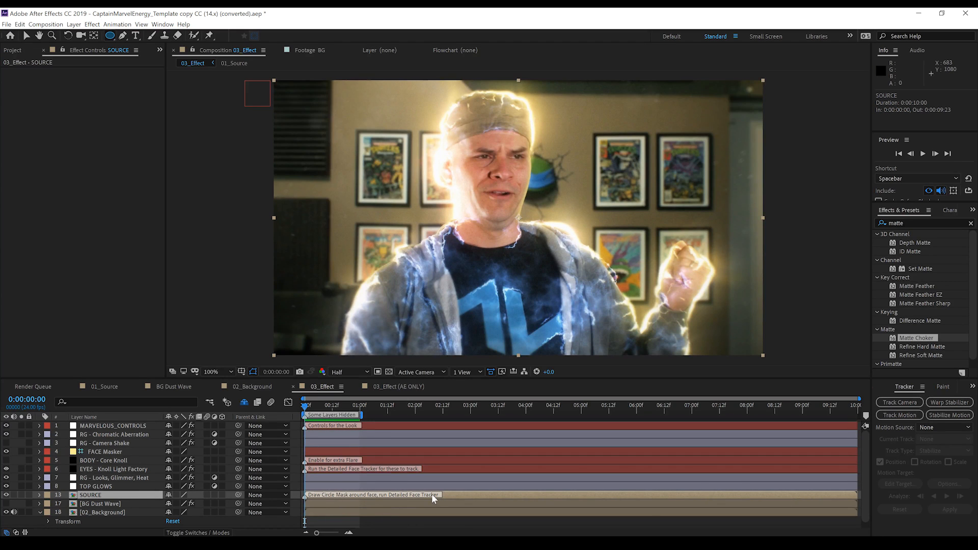
{"action": "mouse_move", "coordinate": [537, 100]}
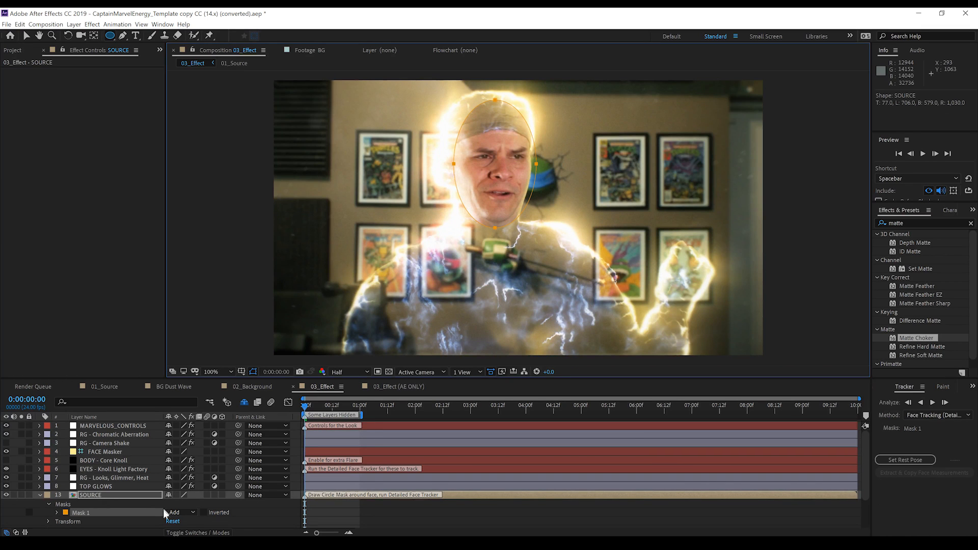
- Set Mask 1 mode to None and analyze the face forward with detailed Face Tracking
{"action": "left_click", "coordinate": [178, 512]}
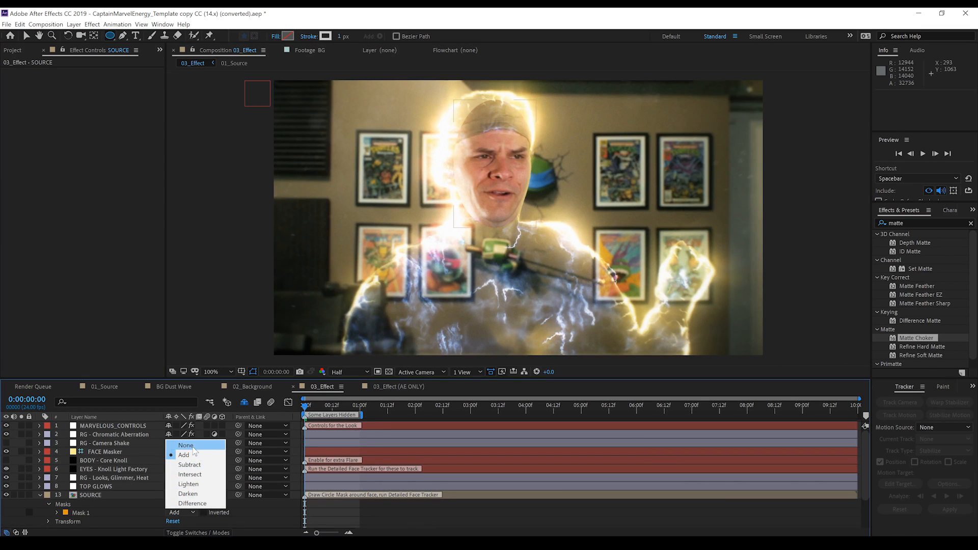
{"action": "left_click", "coordinate": [186, 446]}
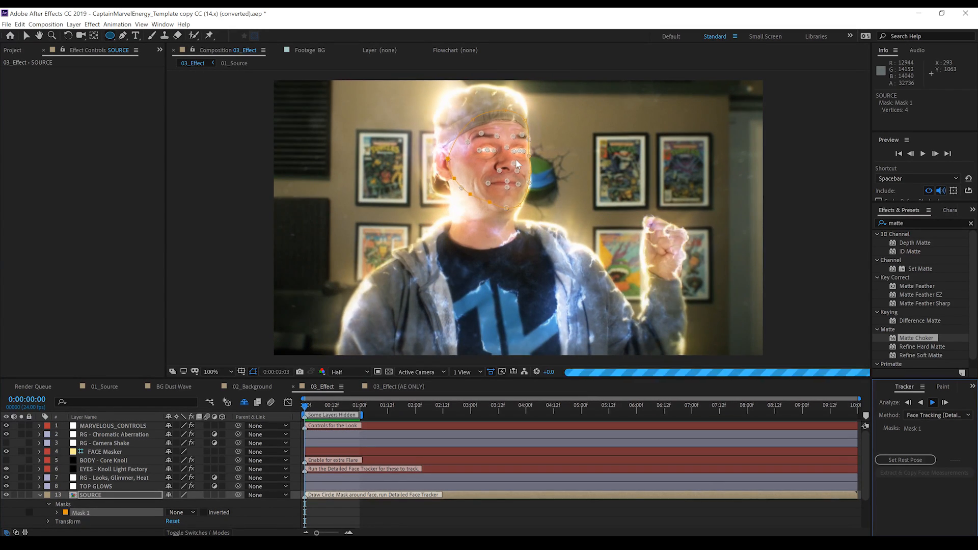
{"action": "left_click", "coordinate": [937, 416]}
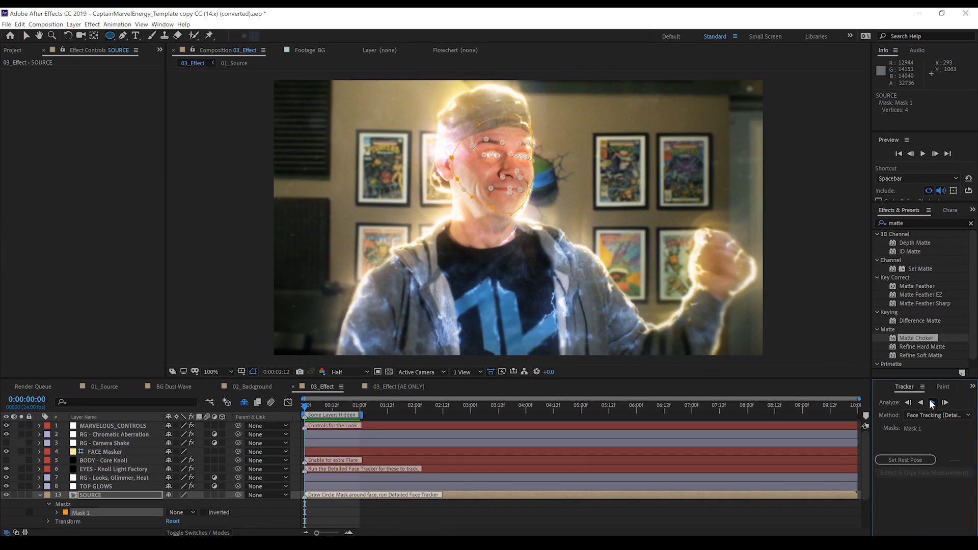
{"action": "left_click", "coordinate": [948, 416]}
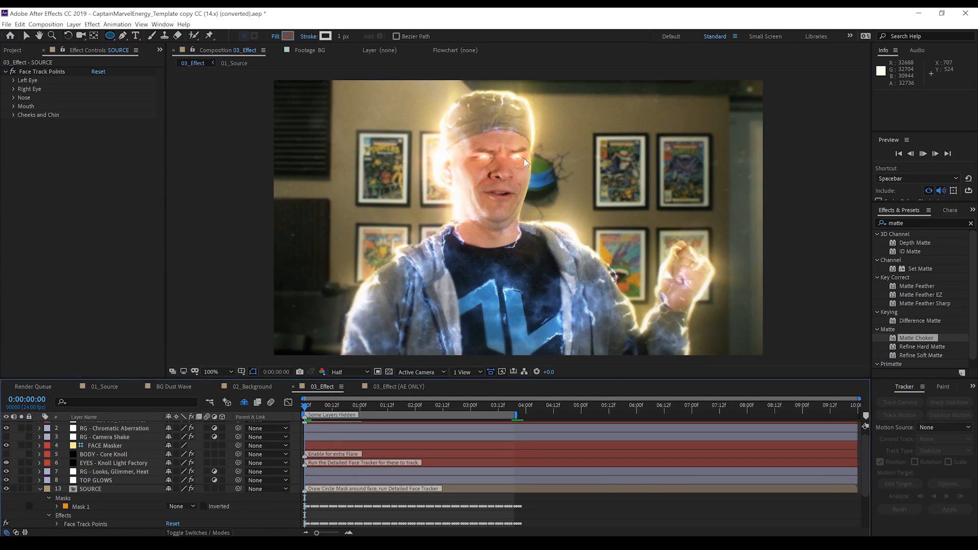
- Set the EYES - Knoll Light Factory scale to 1.00 and preview the glowing eyes
{"action": "key", "text": "Space"}
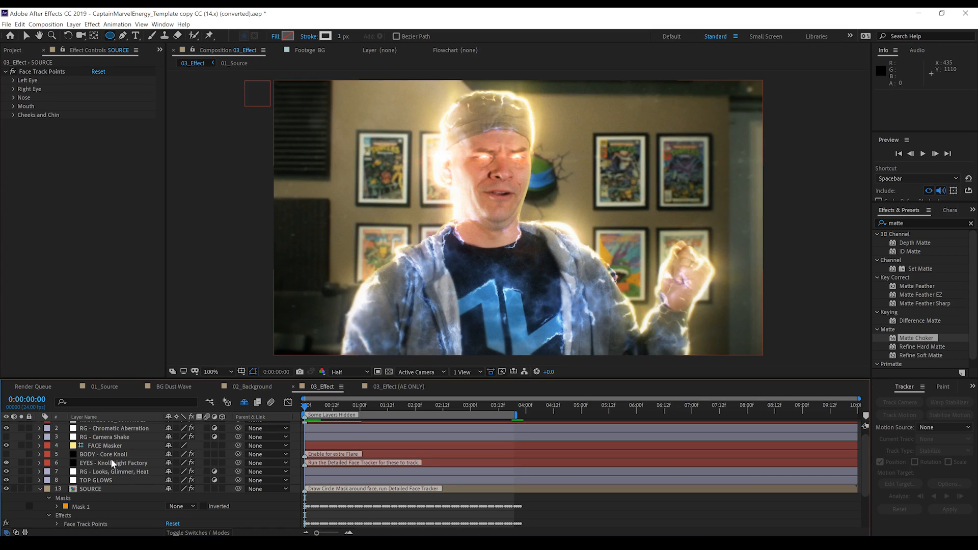
{"action": "left_click", "coordinate": [107, 462]}
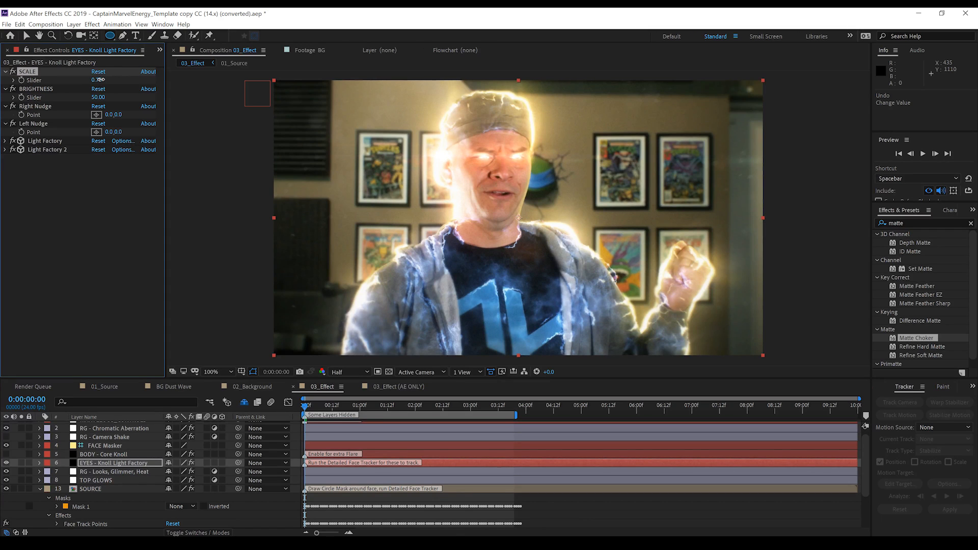
{"action": "double_click", "coordinate": [98, 80]}
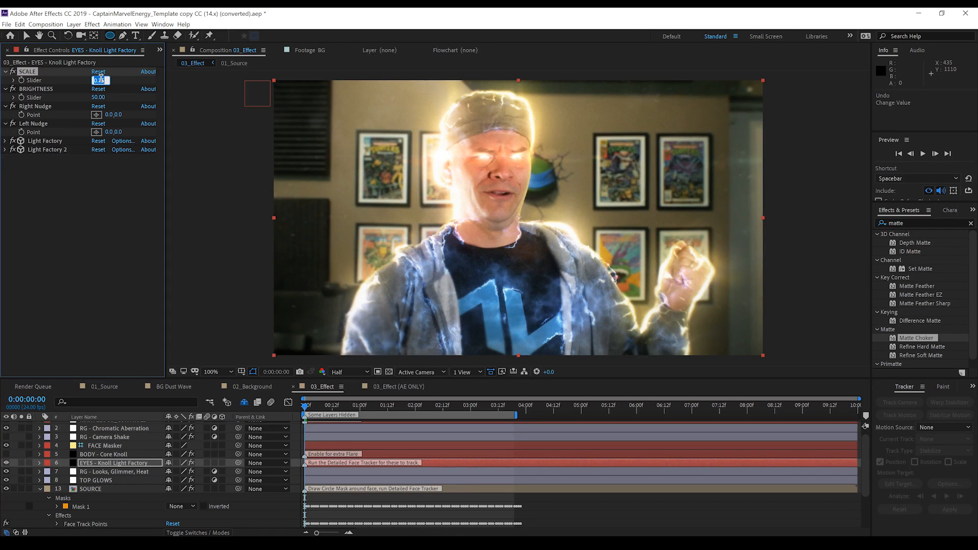
{"action": "type", "text": "1.00"}
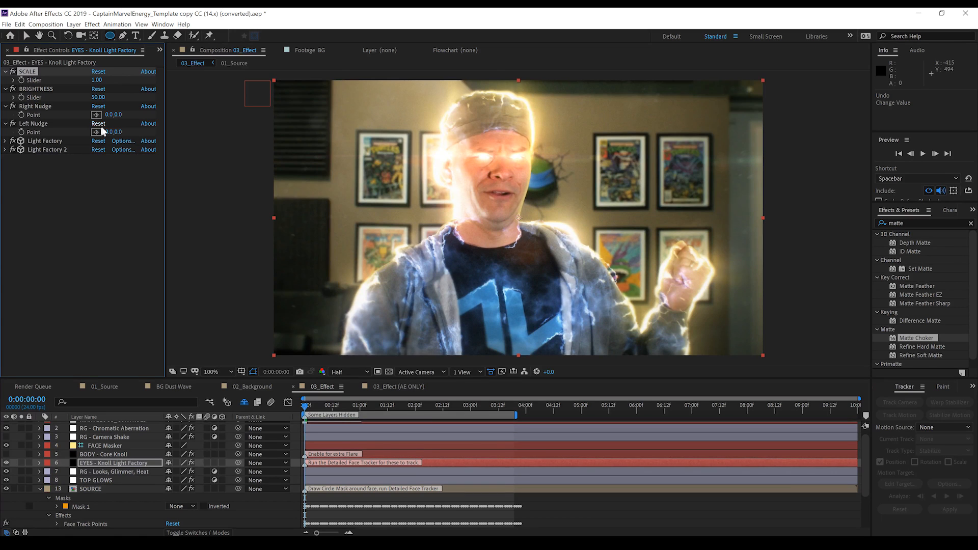
{"action": "key", "text": "Space"}
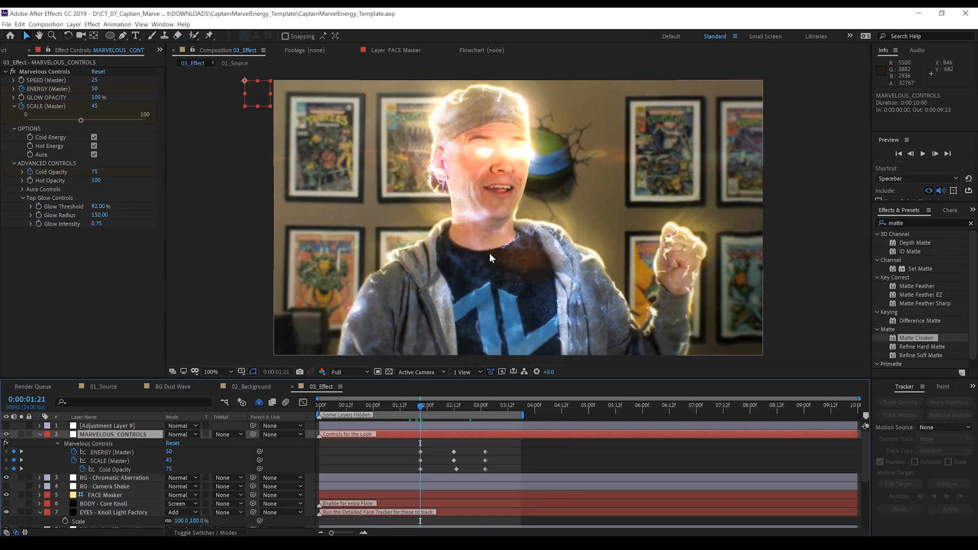
{"action": "mouse_move", "coordinate": [554, 293]}
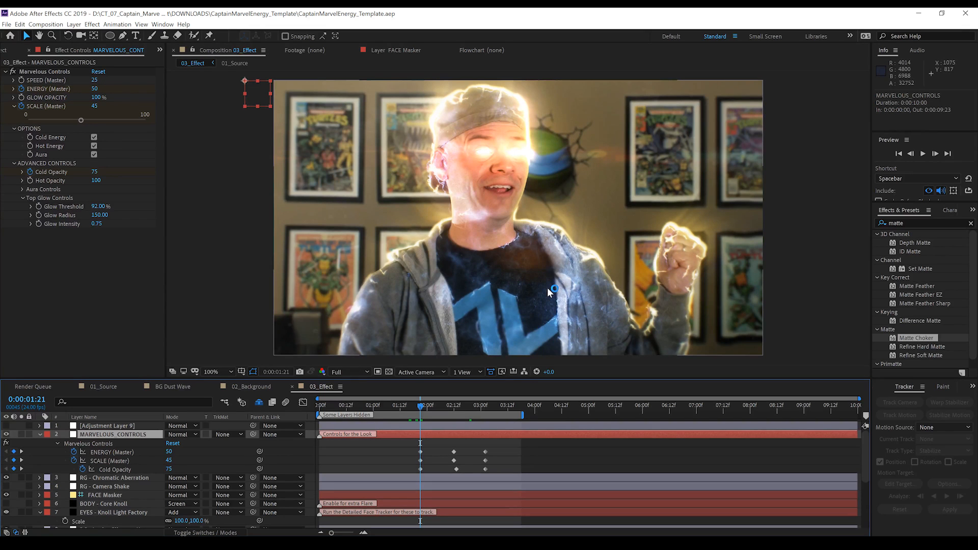
{"action": "mouse_move", "coordinate": [436, 491]}
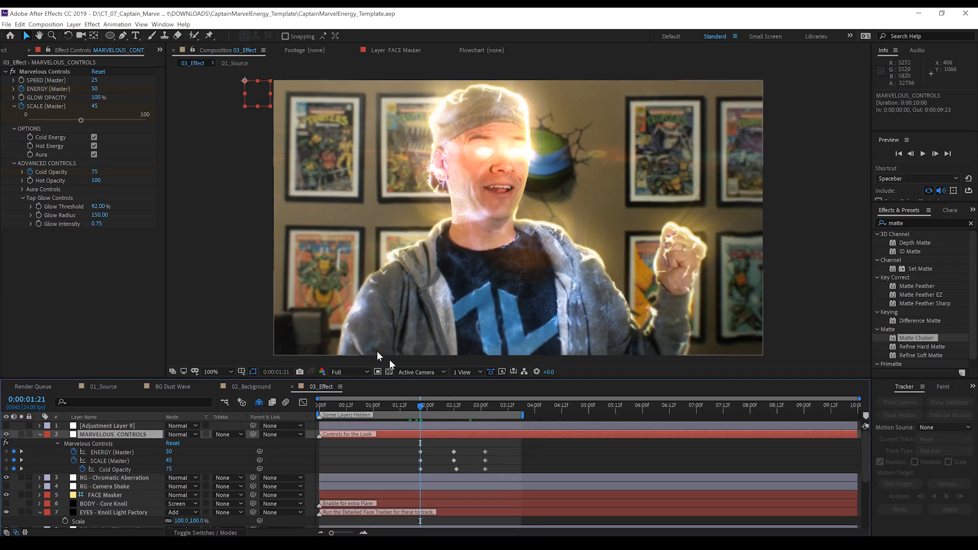
{"action": "mouse_move", "coordinate": [452, 410]}
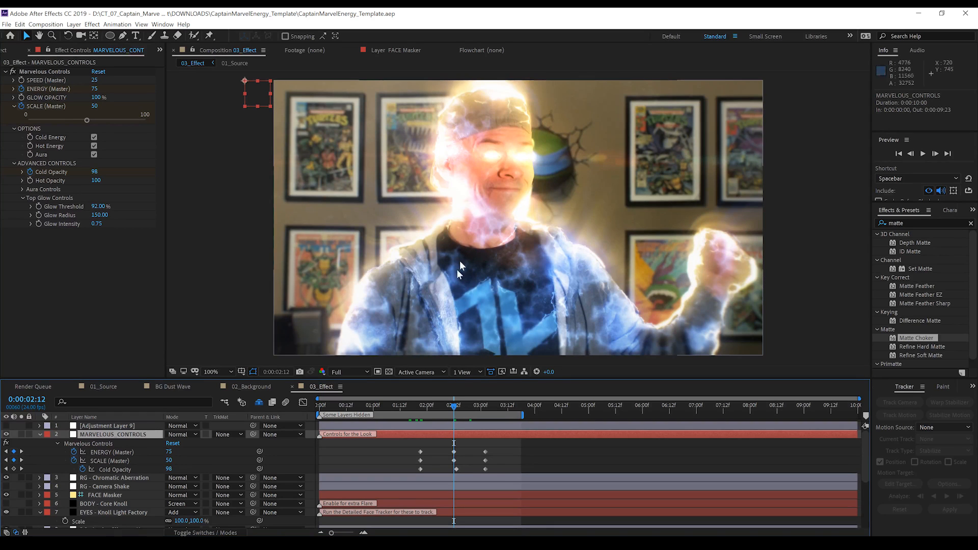
{"action": "mouse_move", "coordinate": [479, 289]}
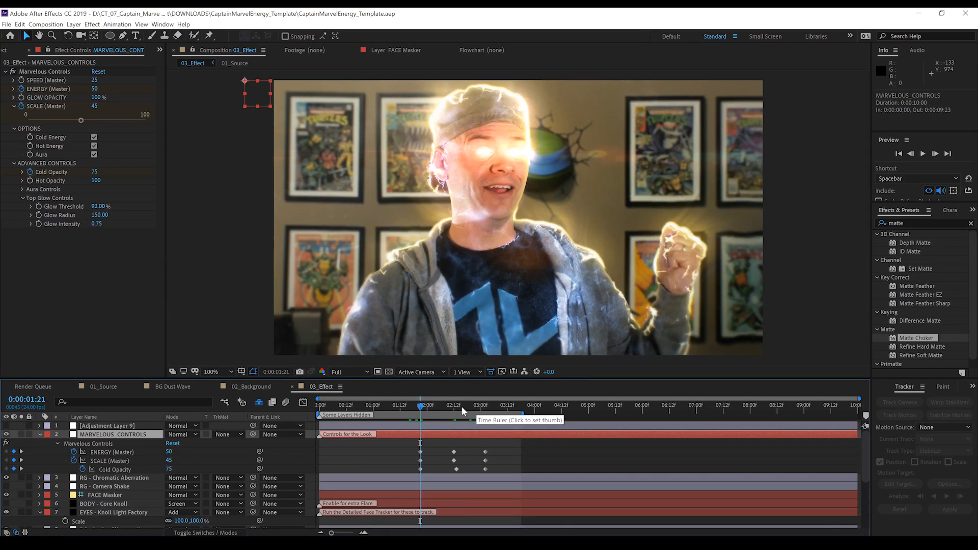
- Jump to the 2:12 power-up moment and compare the stronger keyframe values on the time ruler
{"action": "left_click", "coordinate": [453, 405]}
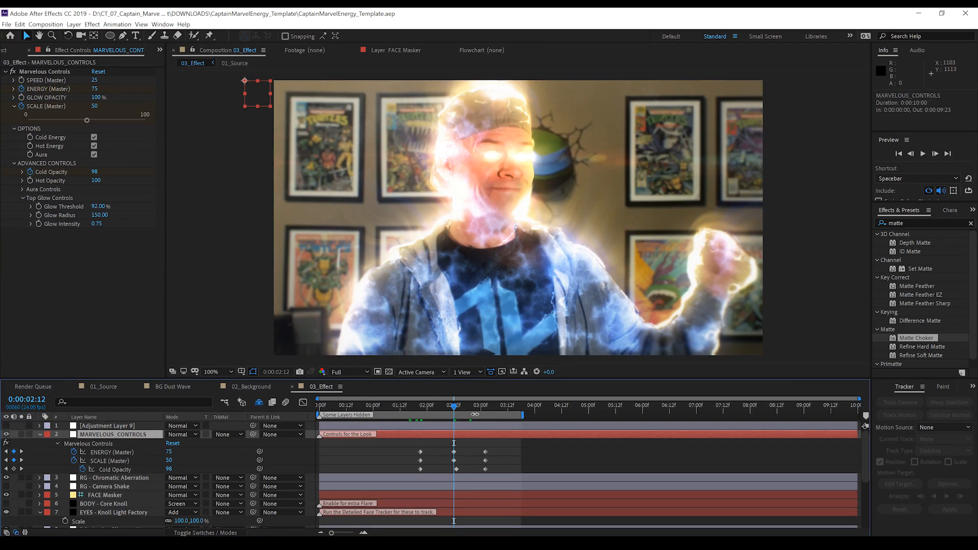
{"action": "left_click", "coordinate": [481, 414]}
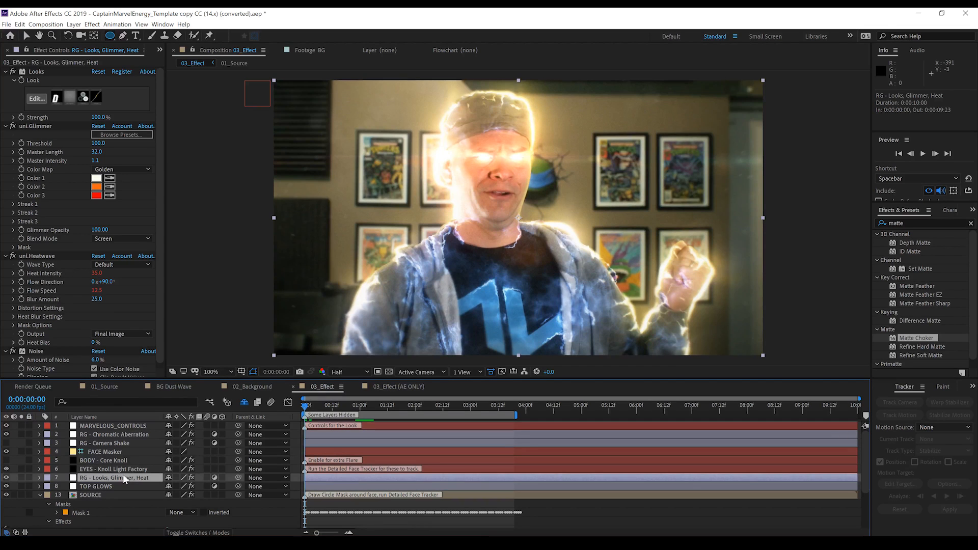
{"action": "mouse_move", "coordinate": [70, 201]}
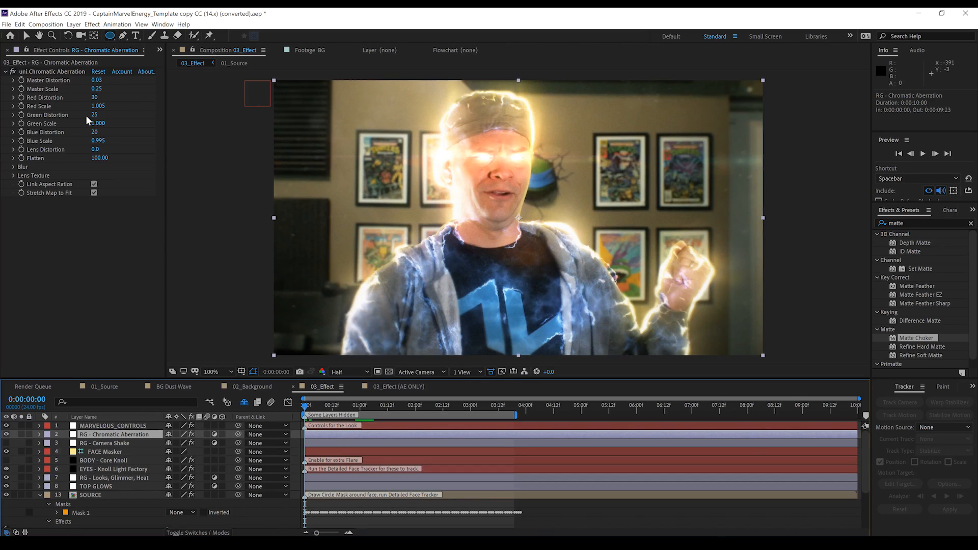
{"action": "mouse_move", "coordinate": [225, 377]}
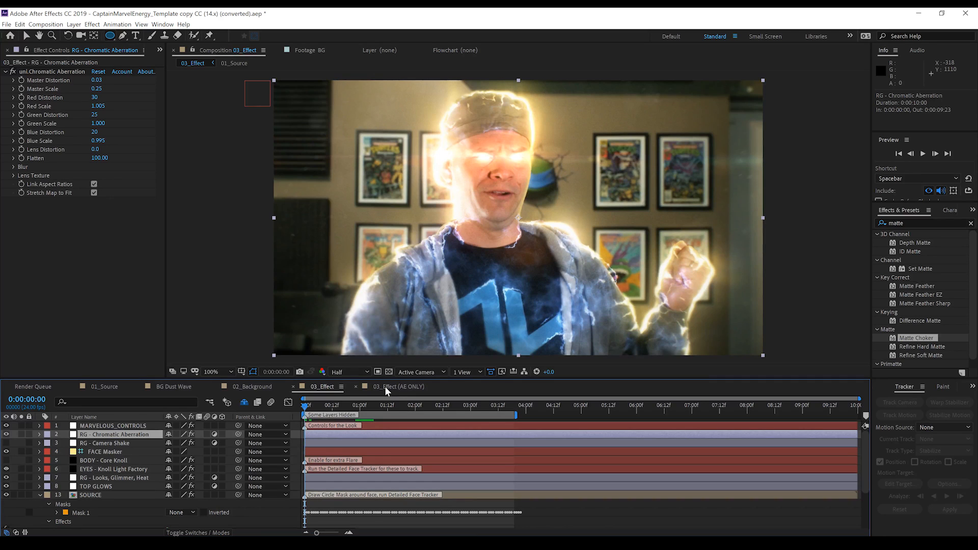
{"action": "mouse_move", "coordinate": [410, 392]}
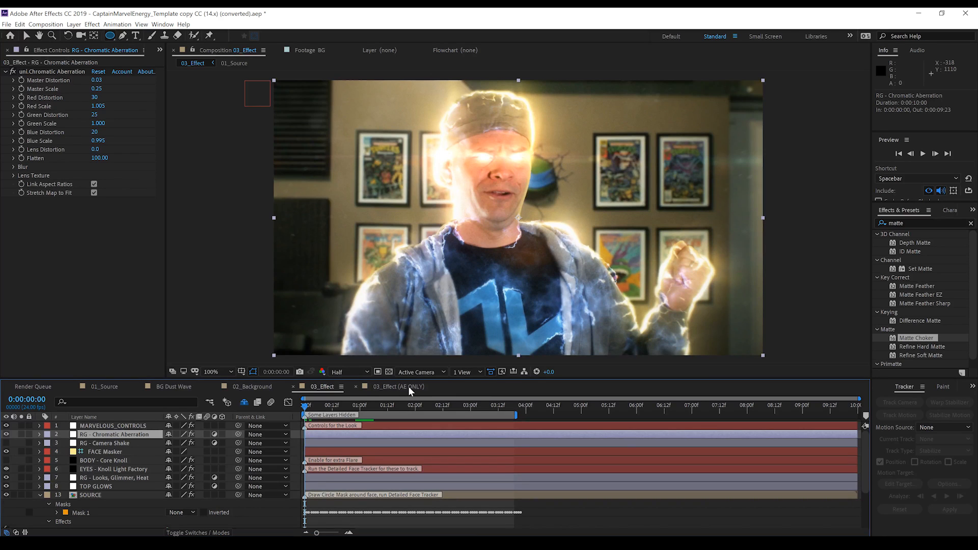
- Switch the timeline to the 03_Effect (AE ONLY) composition with native-effects aura
{"action": "left_click", "coordinate": [394, 387]}
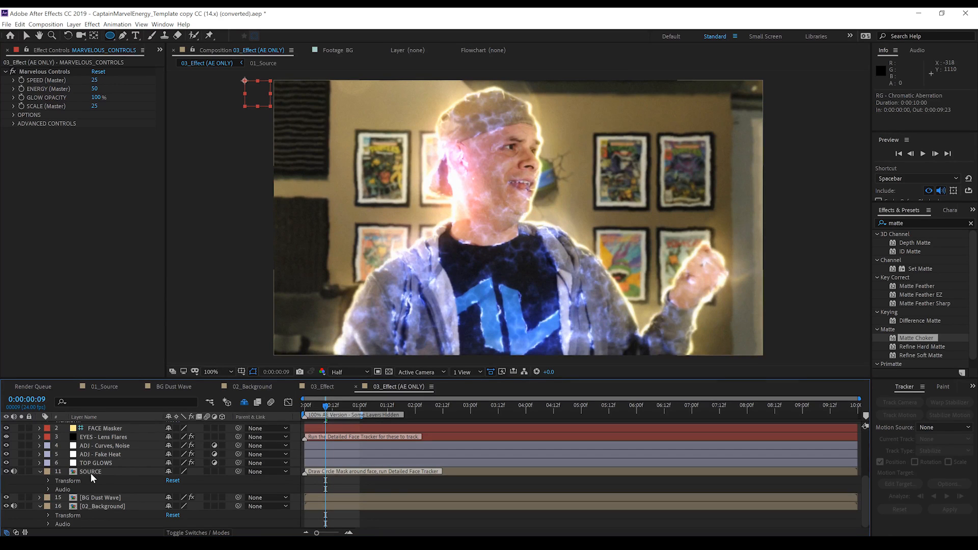
{"action": "mouse_move", "coordinate": [481, 273]}
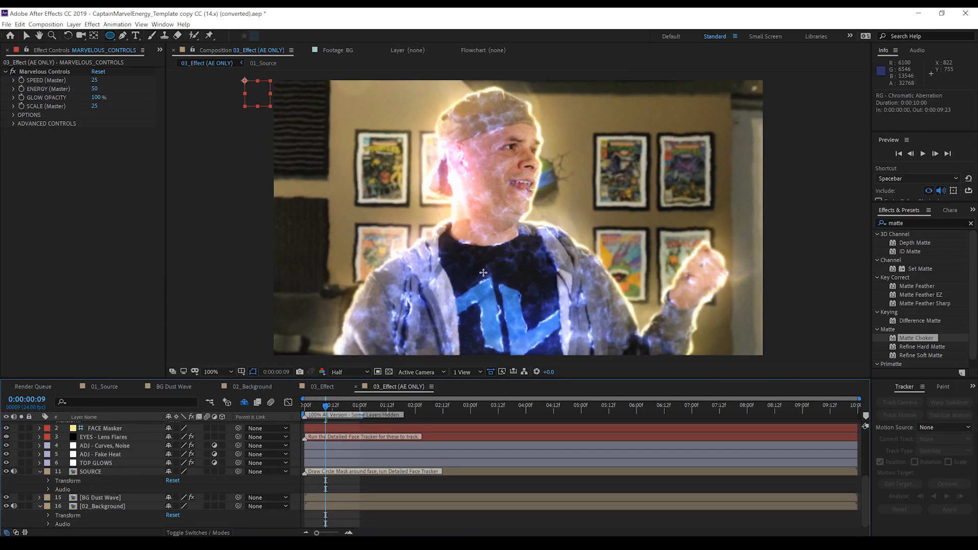
{"action": "mouse_move", "coordinate": [516, 243]}
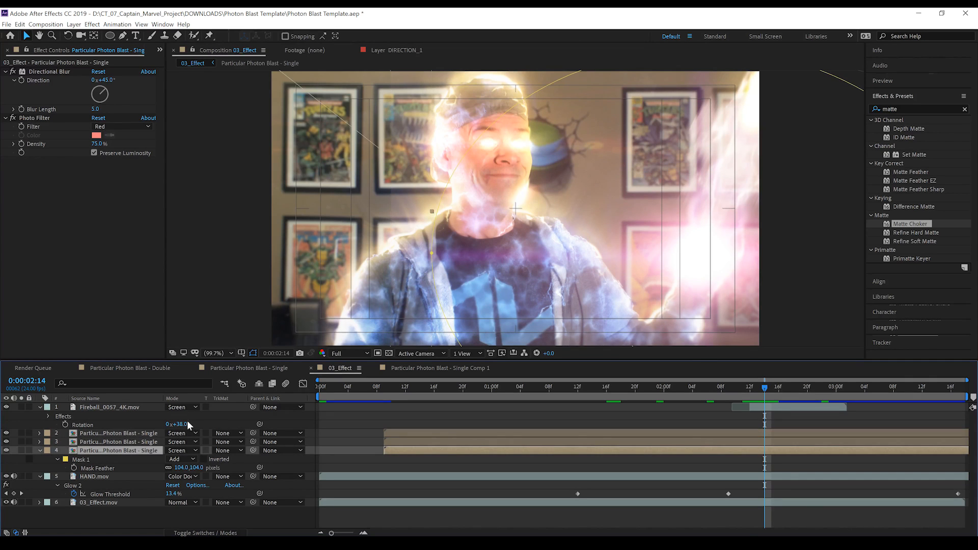
{"action": "mouse_move", "coordinate": [130, 455]}
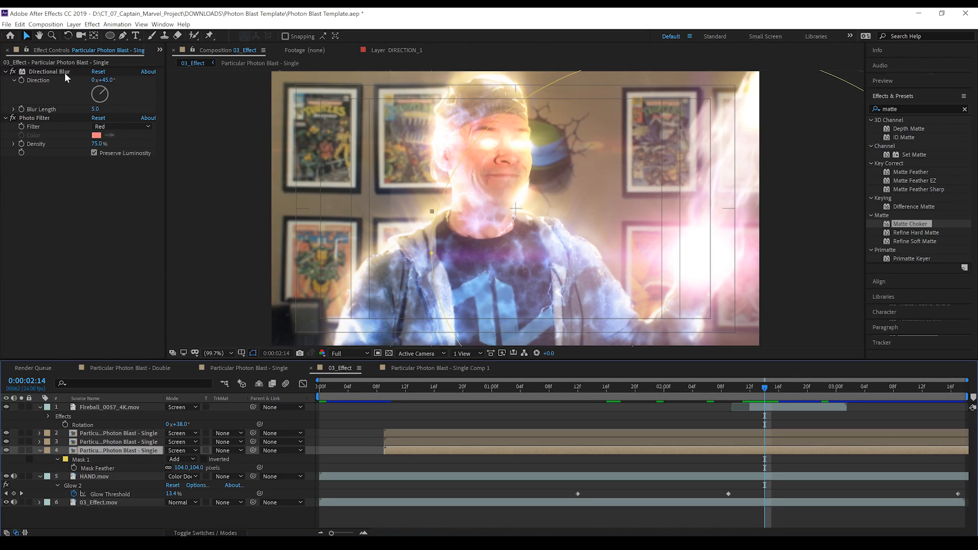
{"action": "mouse_move", "coordinate": [112, 95]}
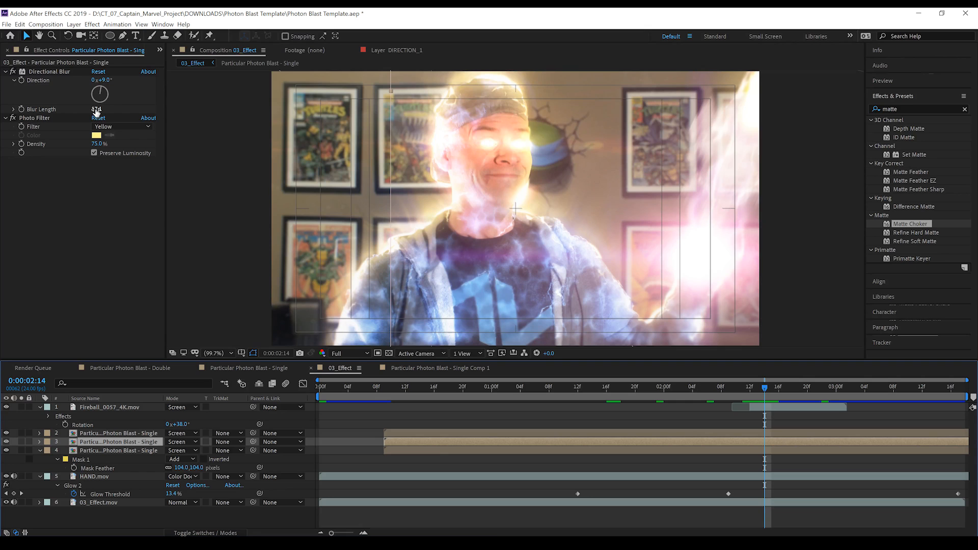
- Lengthen the photon blast's directional blur to 17.1, then review another blast layer and the HAND layer's glow
{"action": "left_click_drag", "start_coordinate": [96, 109], "coordinate": [96, 88]}
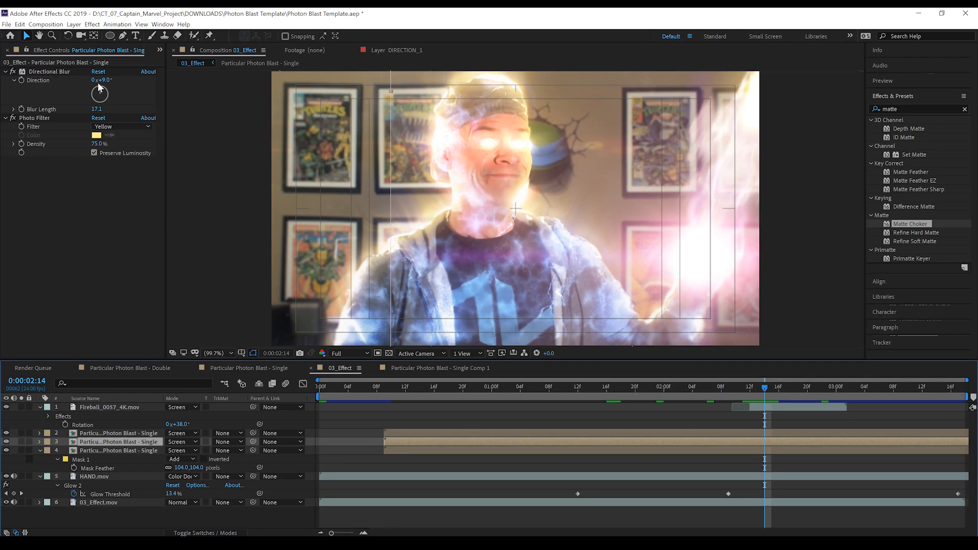
{"action": "mouse_move", "coordinate": [94, 357]}
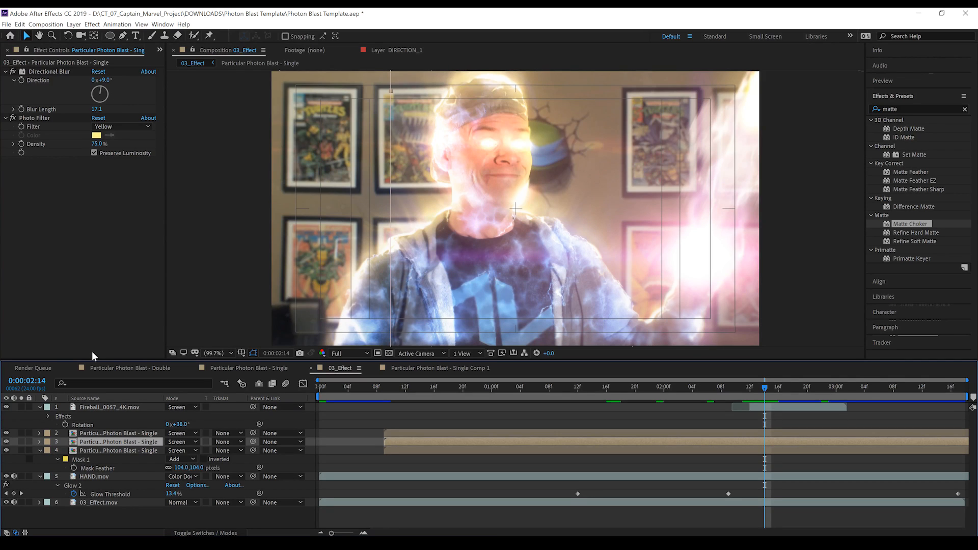
{"action": "left_click", "coordinate": [121, 126]}
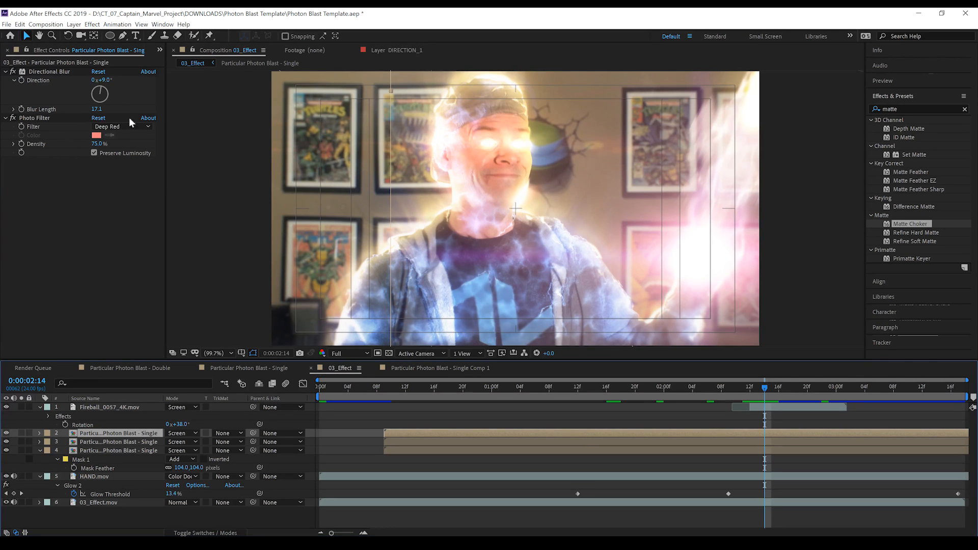
{"action": "mouse_move", "coordinate": [179, 177]}
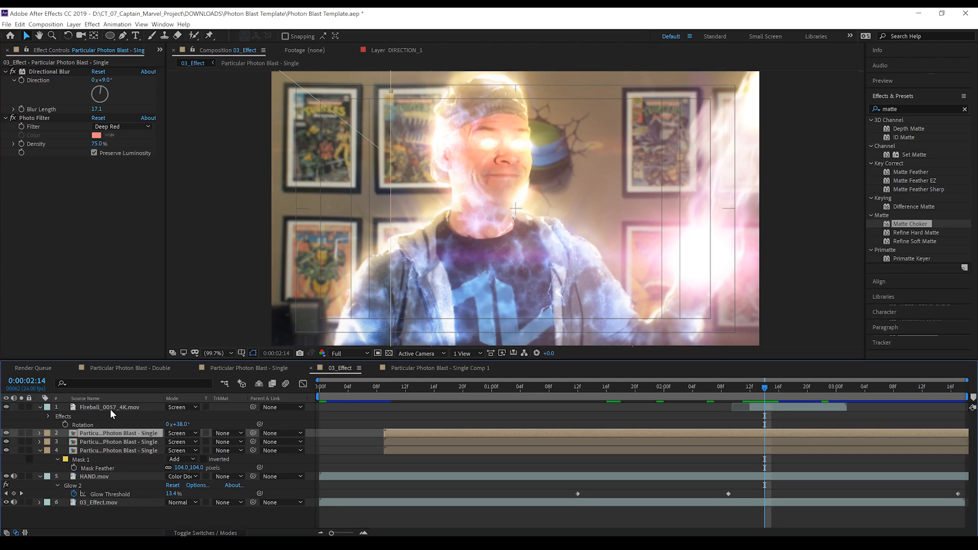
{"action": "left_click", "coordinate": [109, 408]}
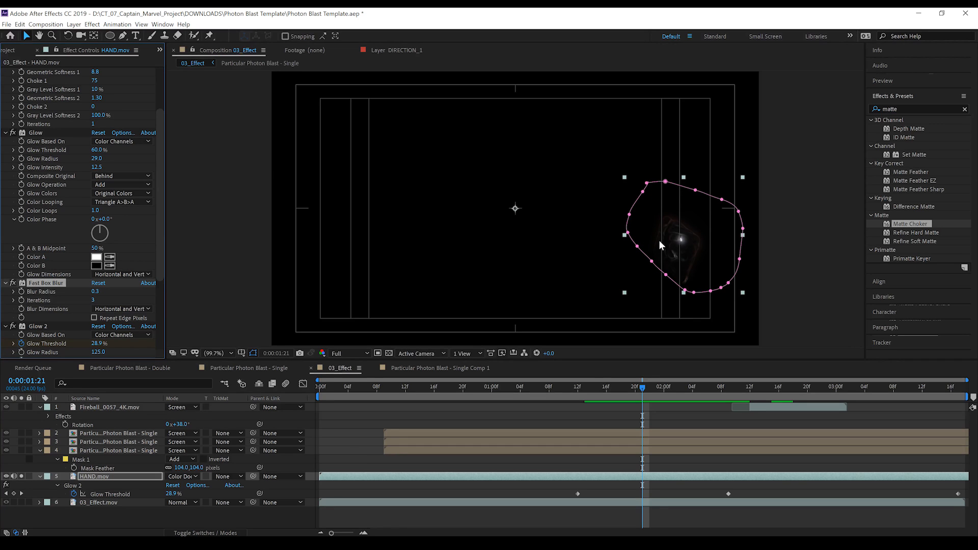
{"action": "mouse_move", "coordinate": [733, 388]}
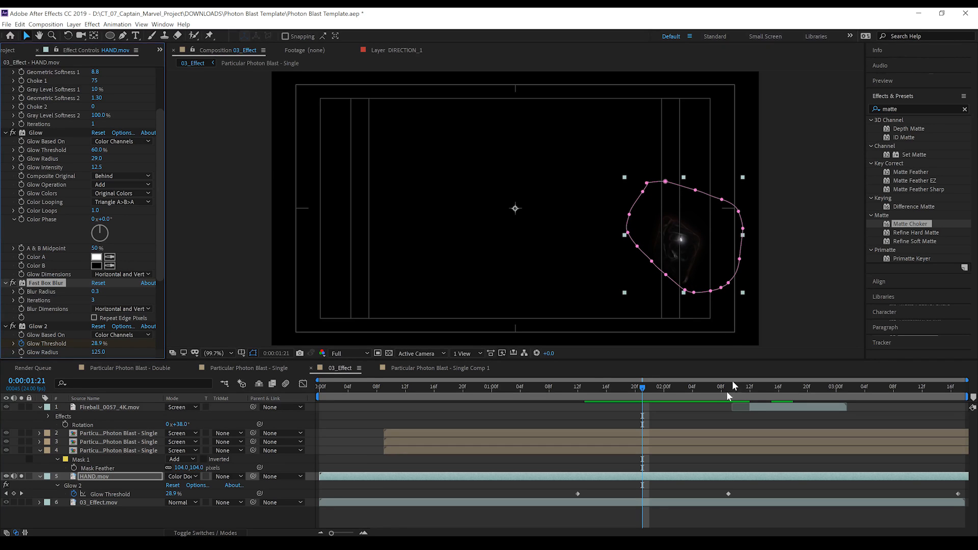